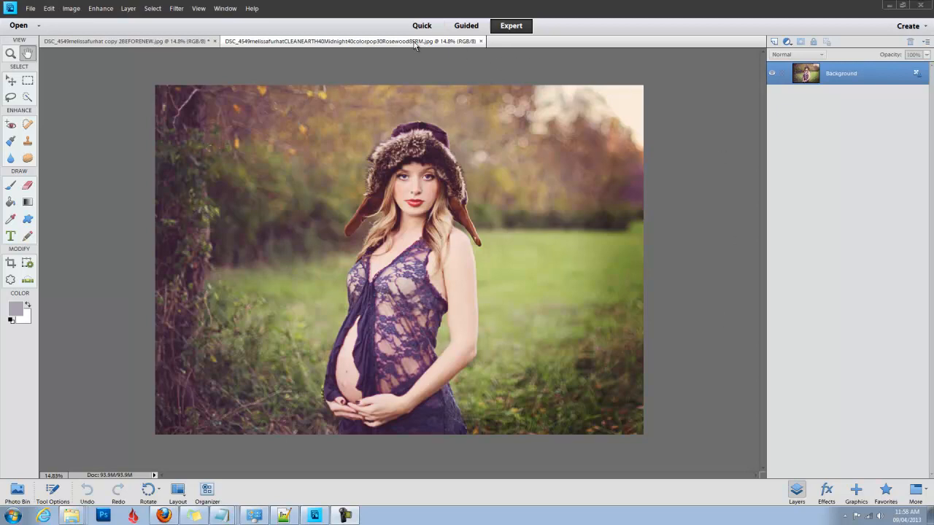
- Switch to the unedited original maternity photo in the 2BEFORENEW document
click(128, 41)
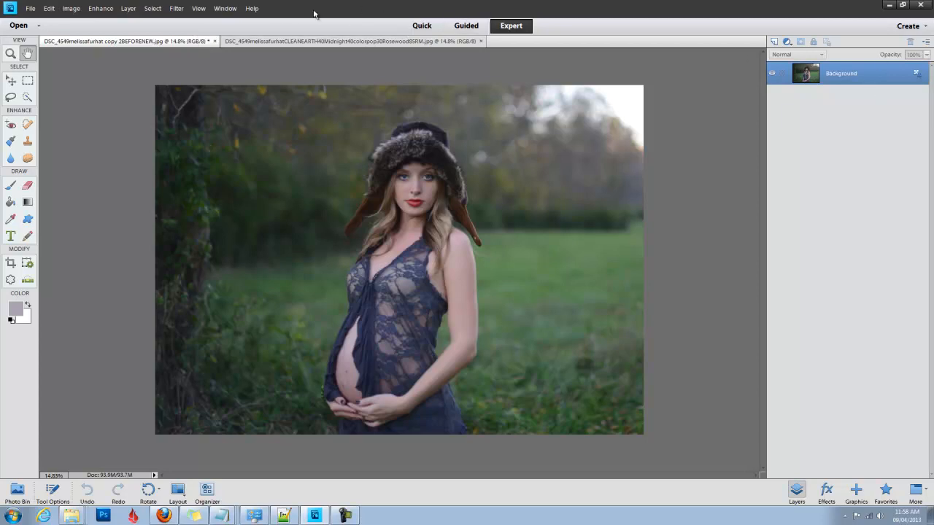
- Show the Actions panel, open Load Actions, and cancel without loading anything
click(225, 8)
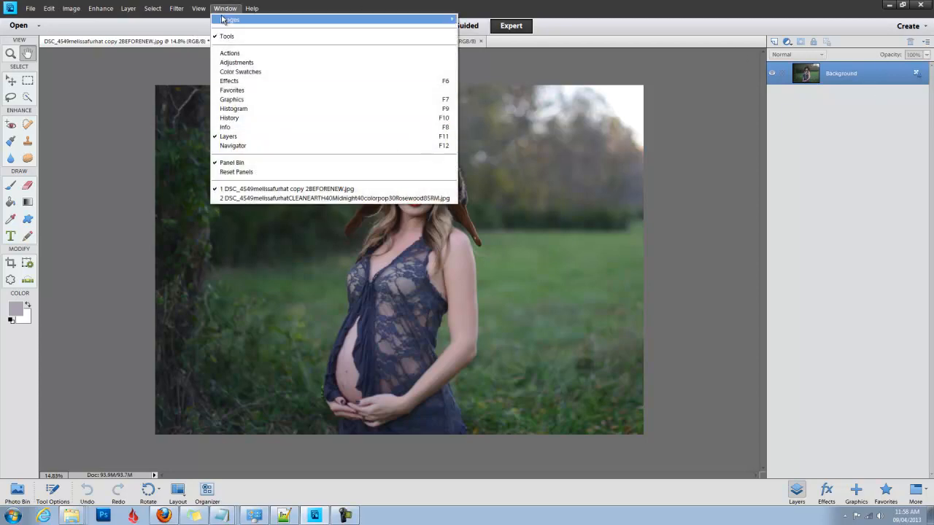
mouse_move(229, 52)
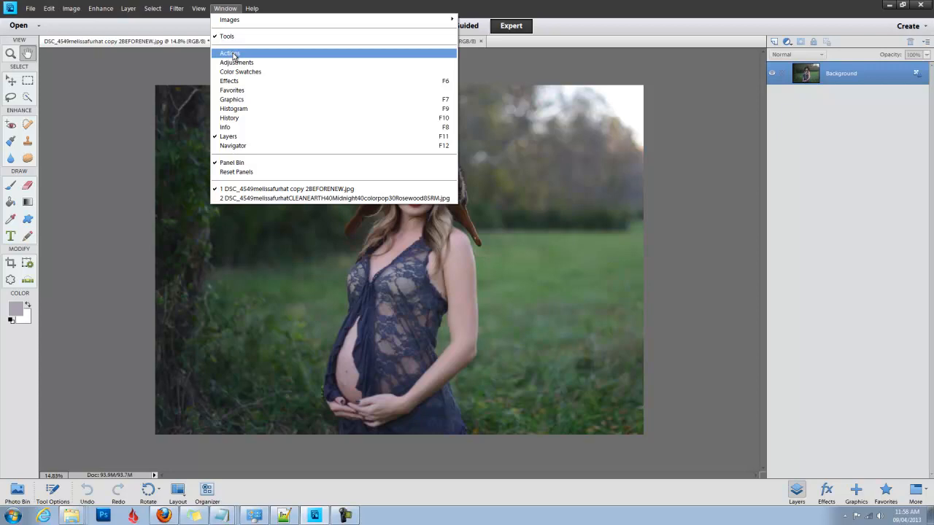
click(229, 53)
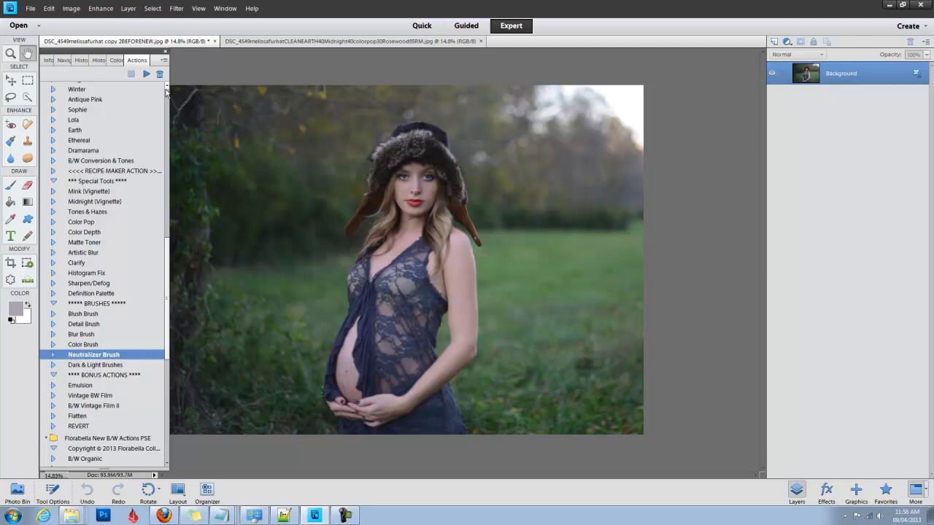
mouse_move(169, 93)
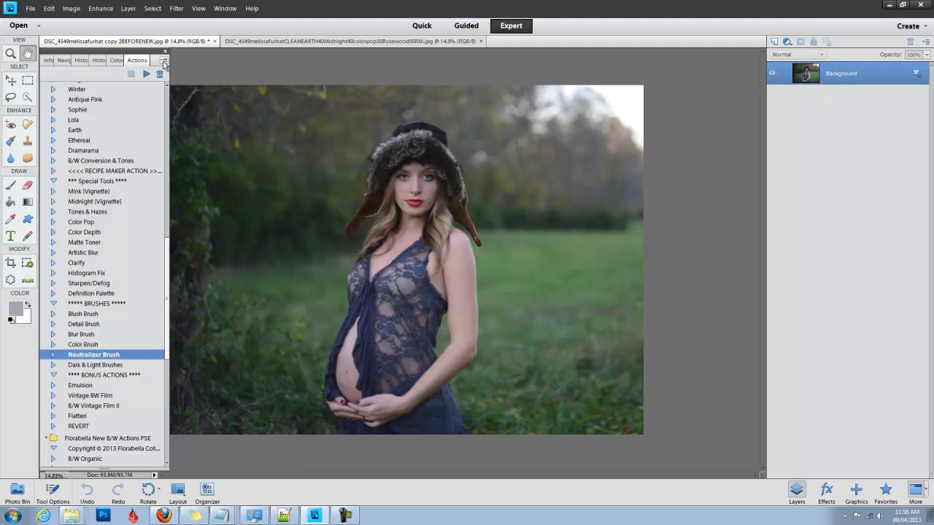
mouse_move(109, 69)
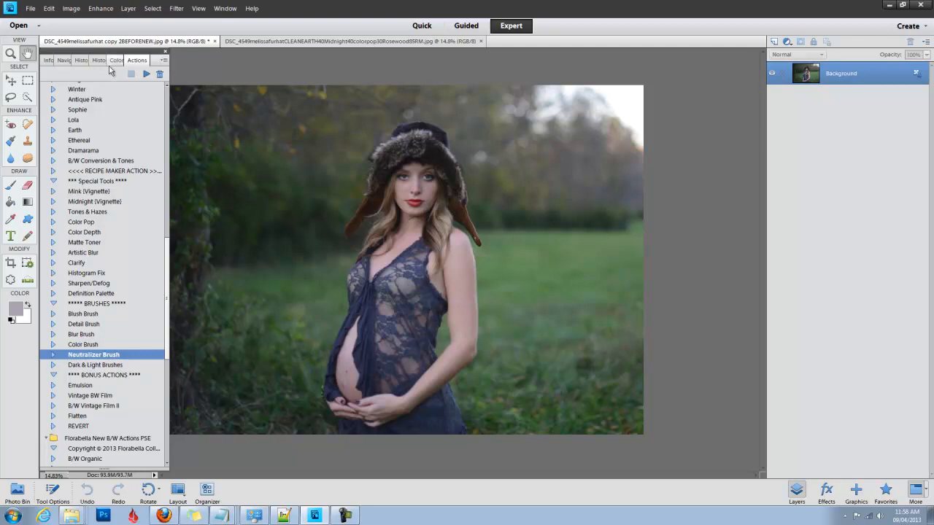
click(164, 60)
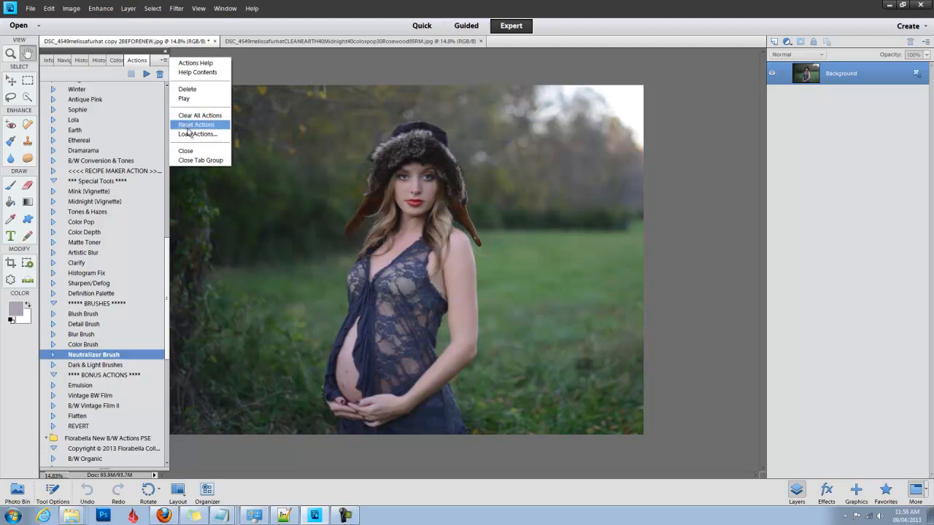
click(198, 134)
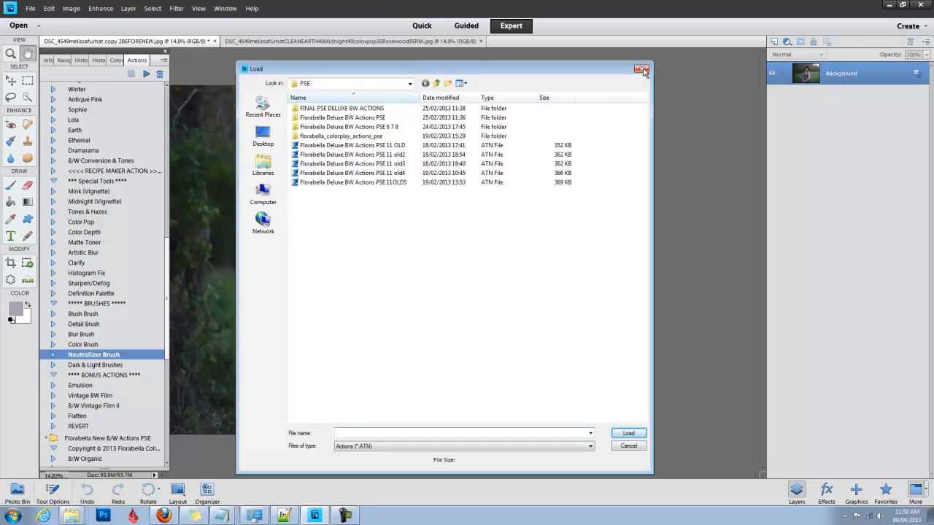
click(643, 69)
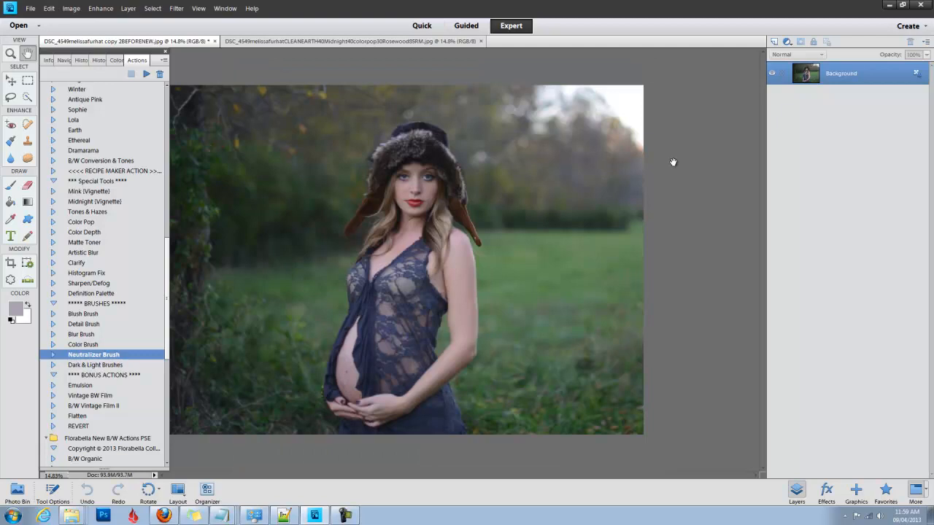
mouse_move(179, 140)
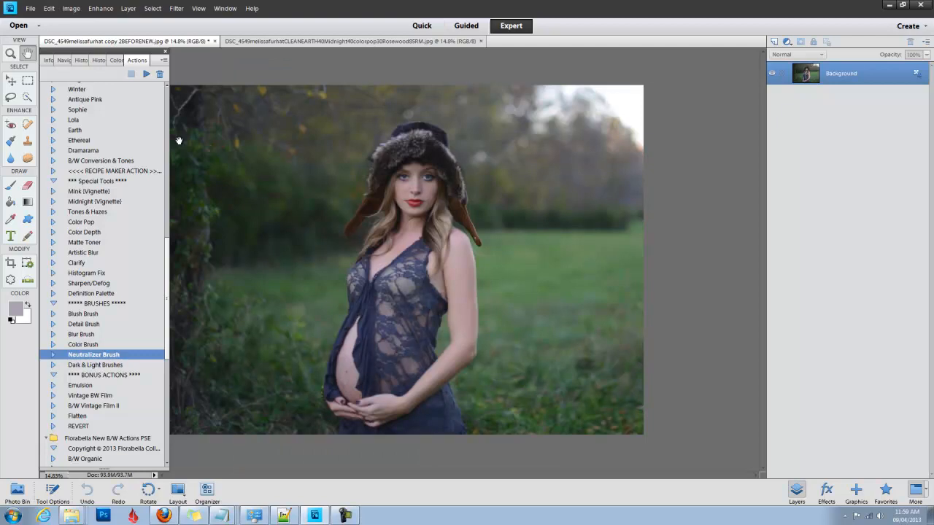
scroll(up, 3)
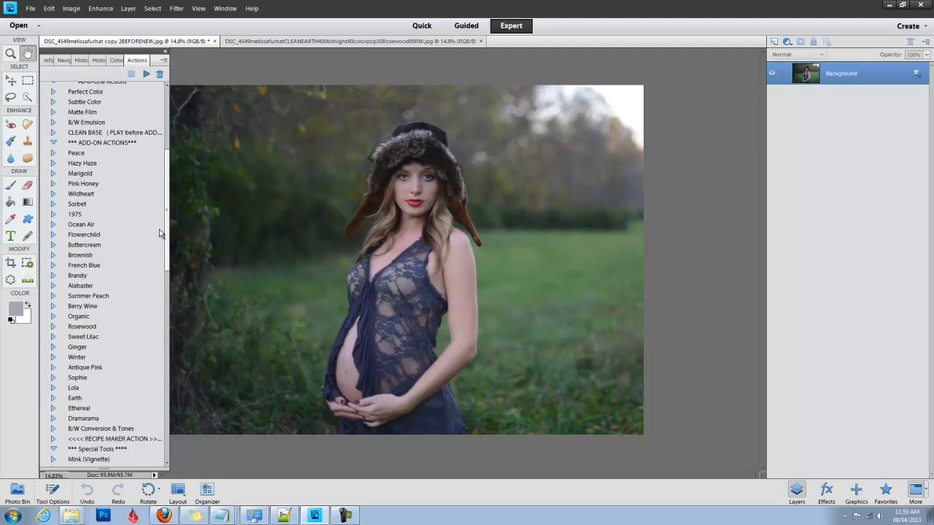
scroll(up, 3)
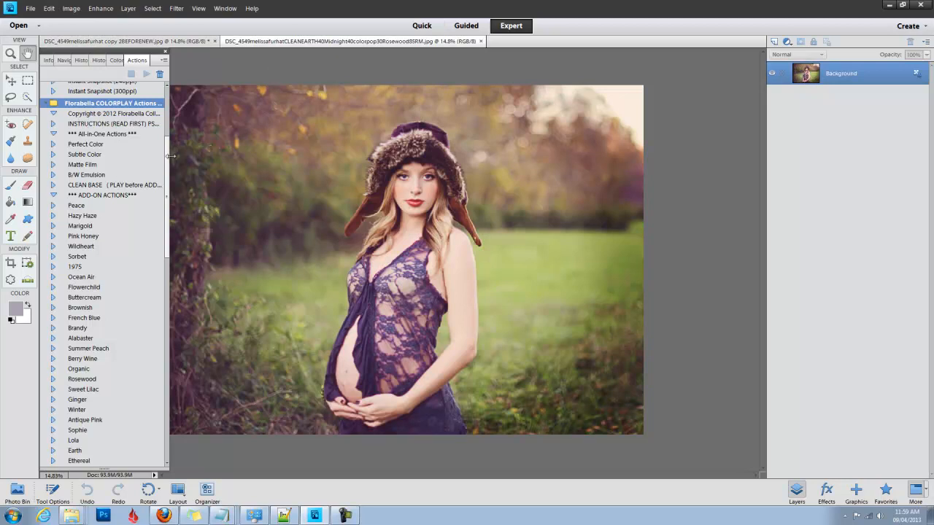
scroll(down, 3)
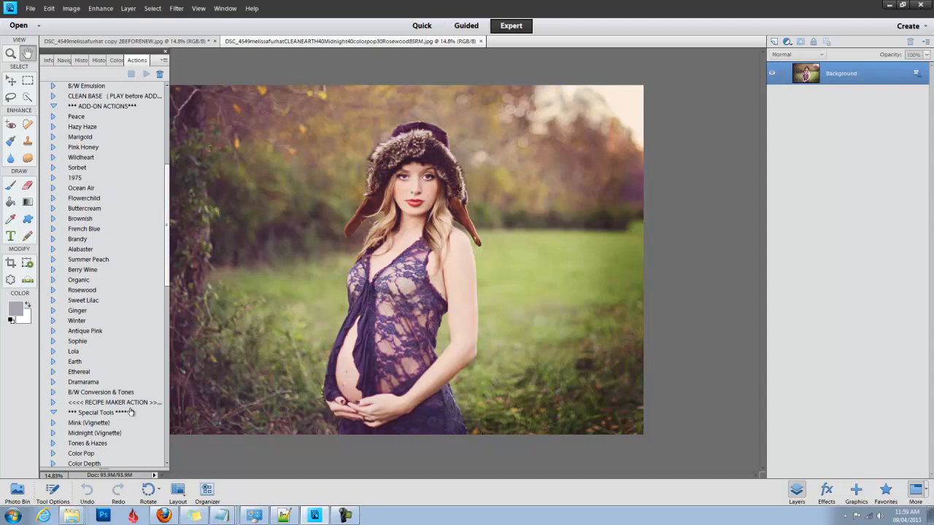
scroll(down, 3)
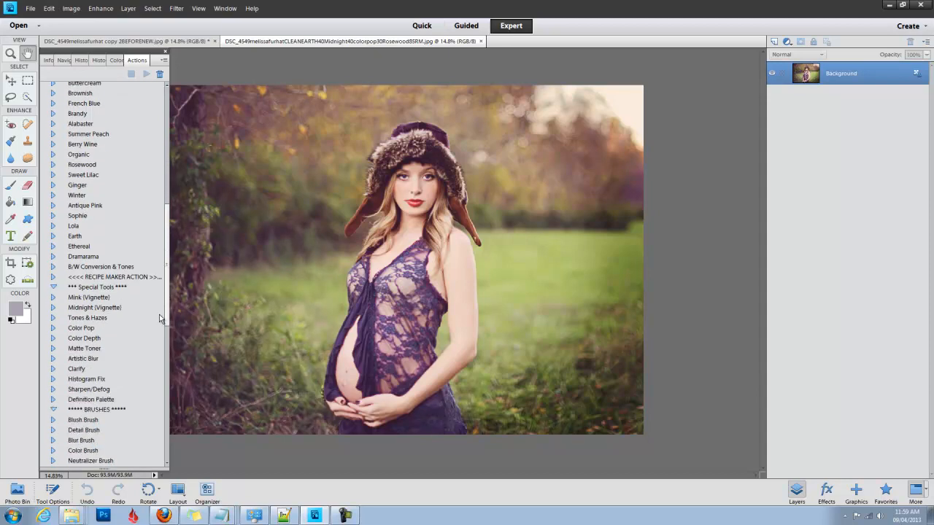
scroll(down, 3)
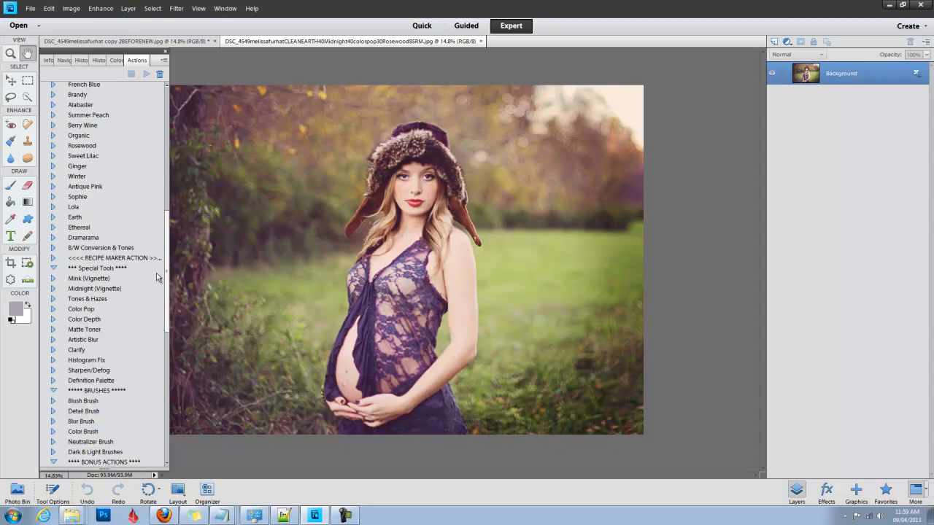
scroll(down, 3)
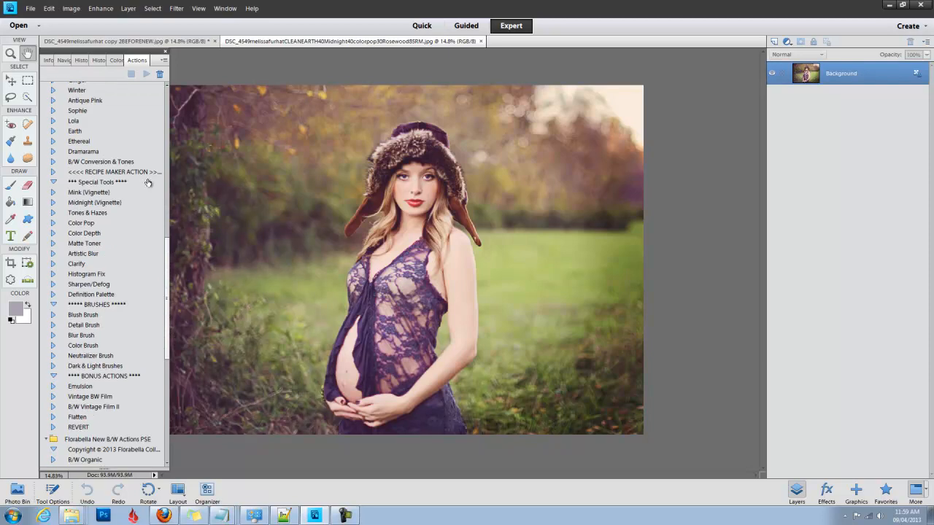
mouse_move(140, 175)
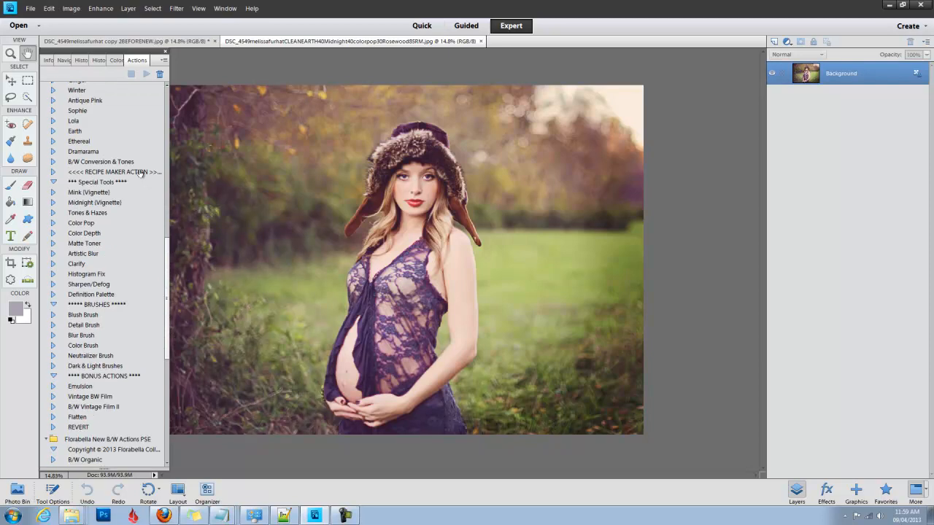
mouse_move(131, 169)
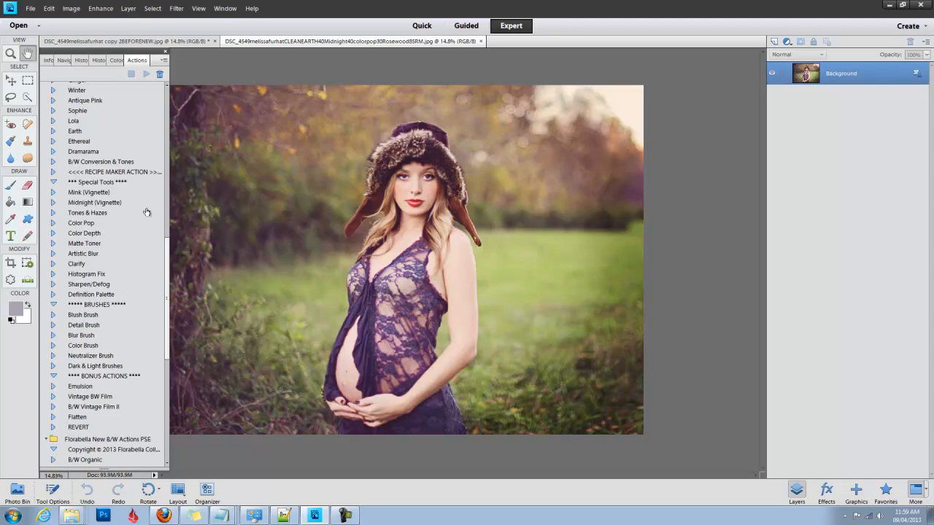
mouse_move(98, 253)
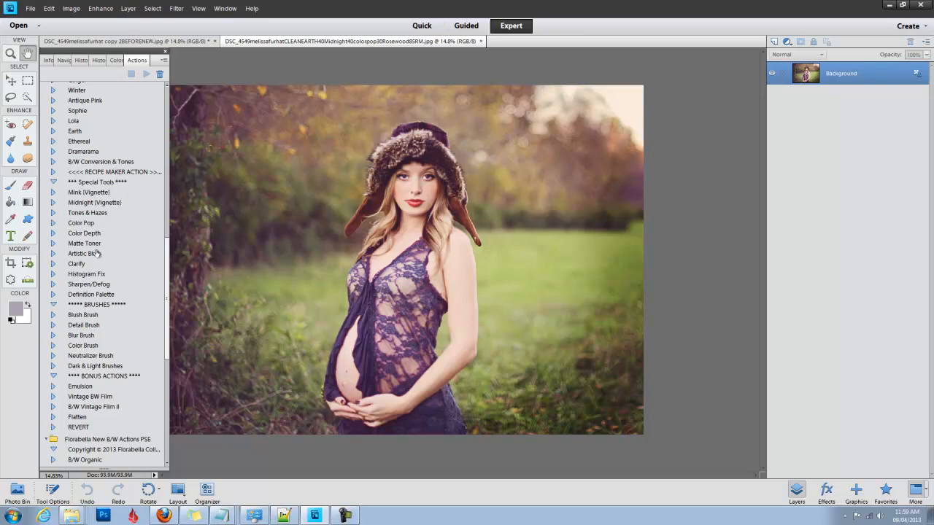
mouse_move(102, 307)
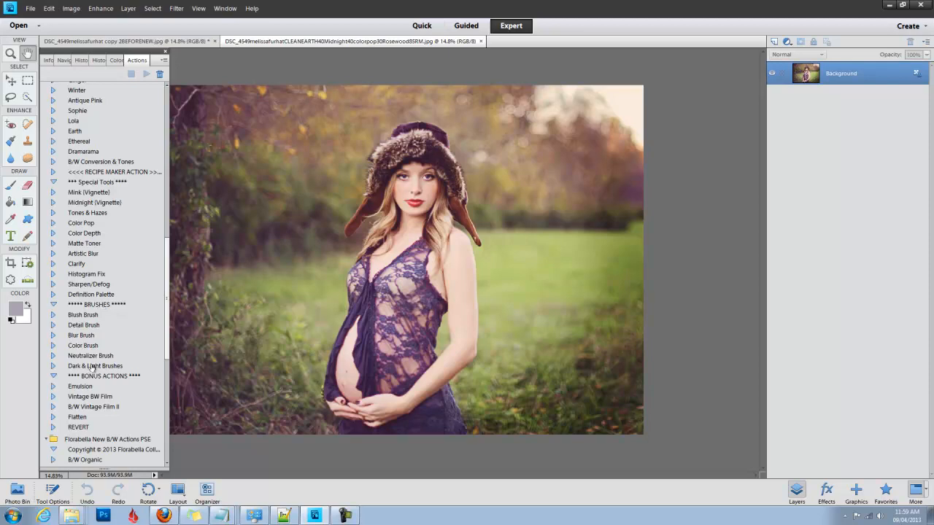
mouse_move(106, 378)
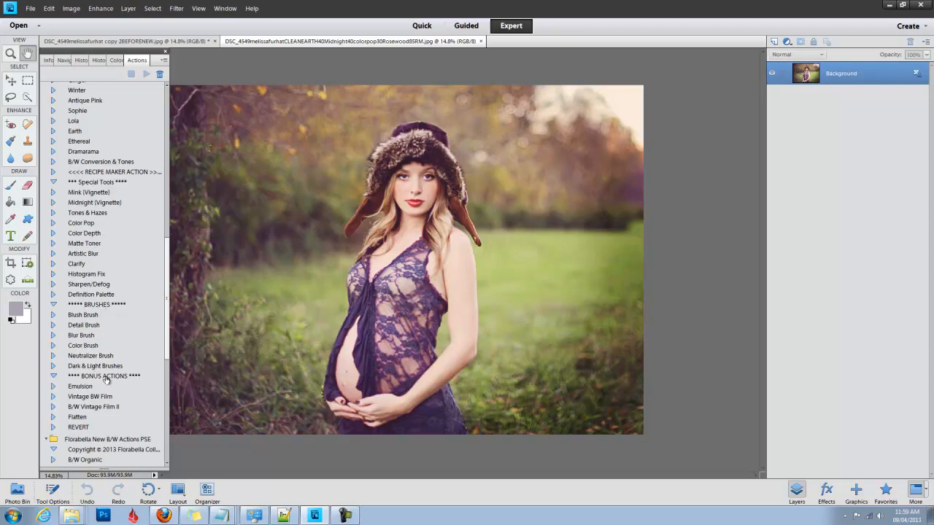
mouse_move(146, 372)
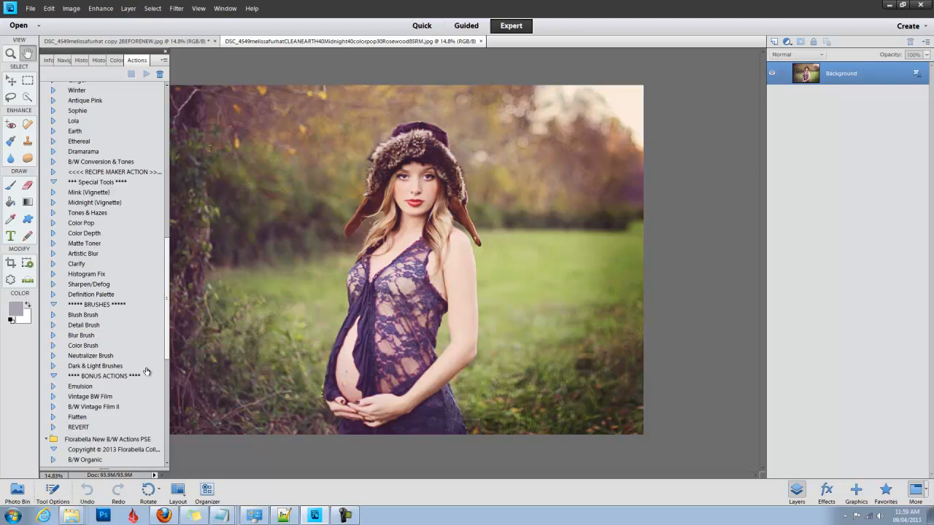
scroll(up, 3)
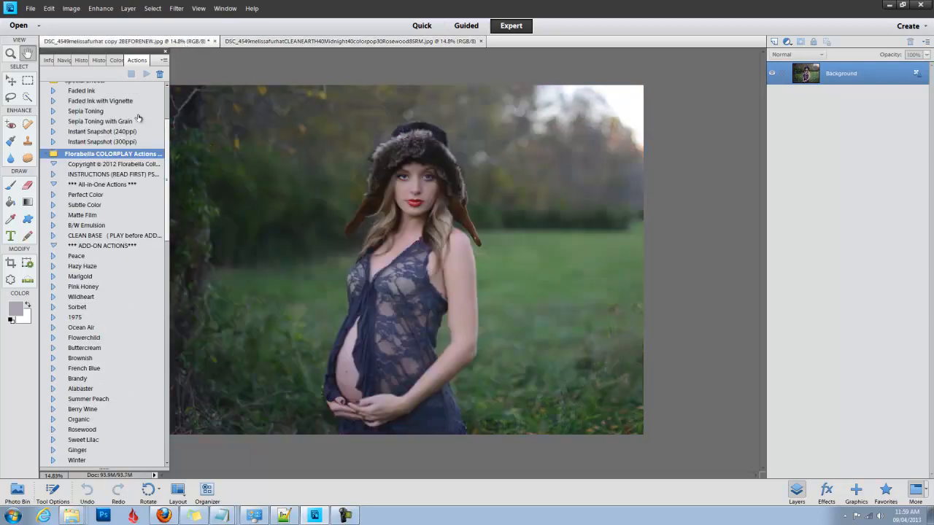
- Play the CLEAN BASE action from the Florabella COLORPLAY set
click(109, 235)
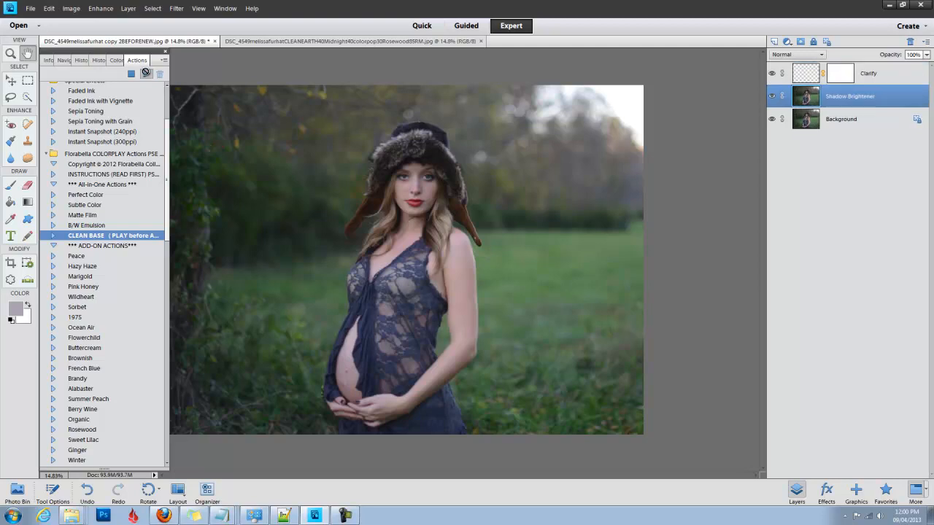
click(132, 73)
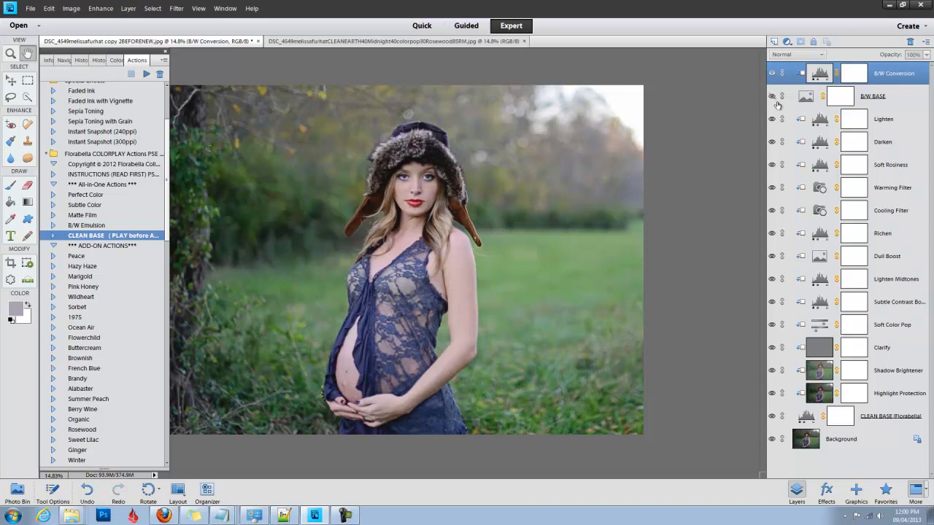
- Inspect the Lighten, Soft Rosiness, Warming Filter and Subtle Contrast Boost layers, then target B/W Conversion
click(883, 119)
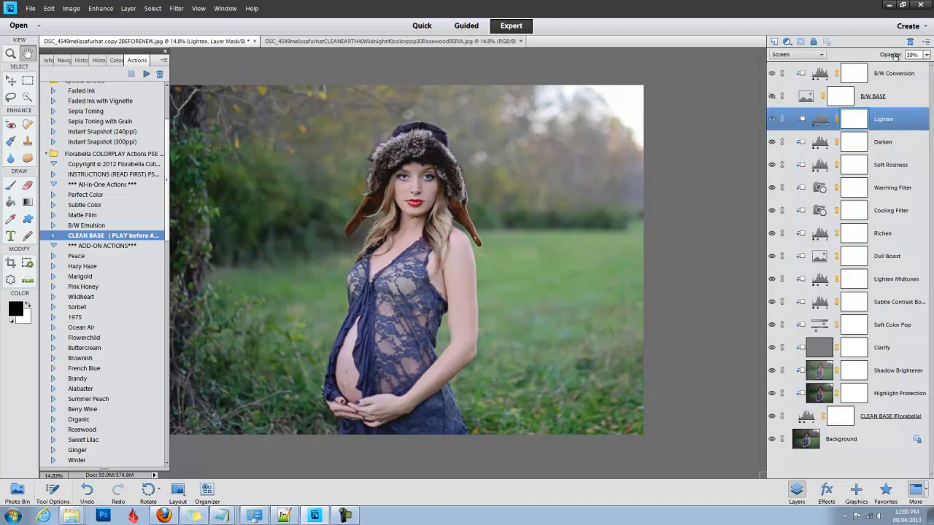
click(890, 164)
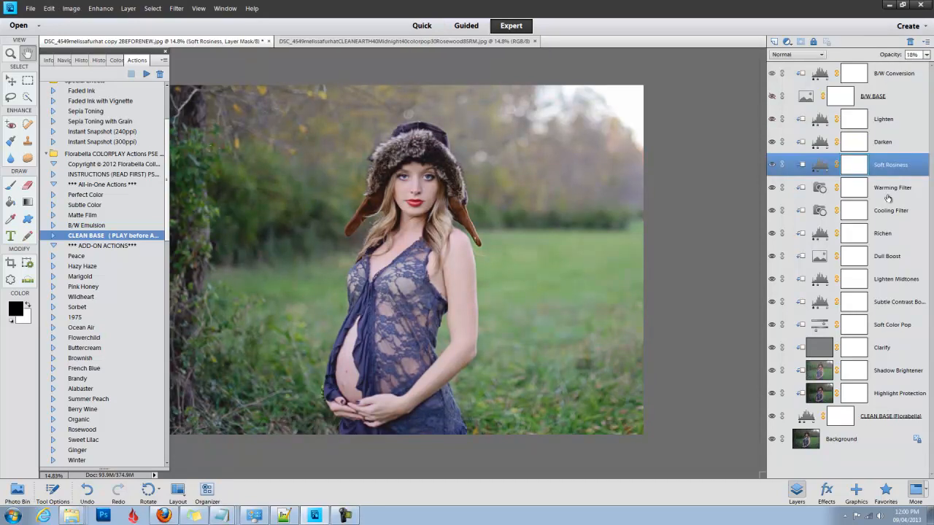
click(891, 187)
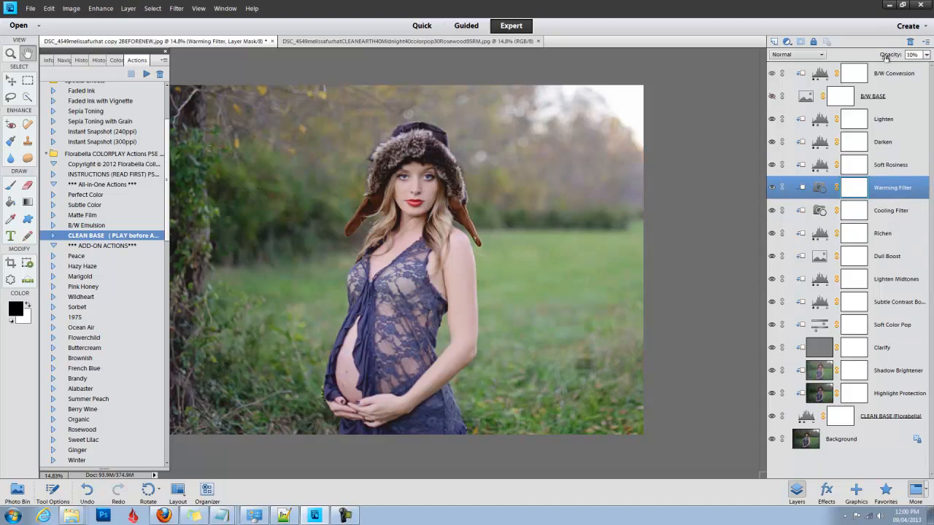
click(897, 302)
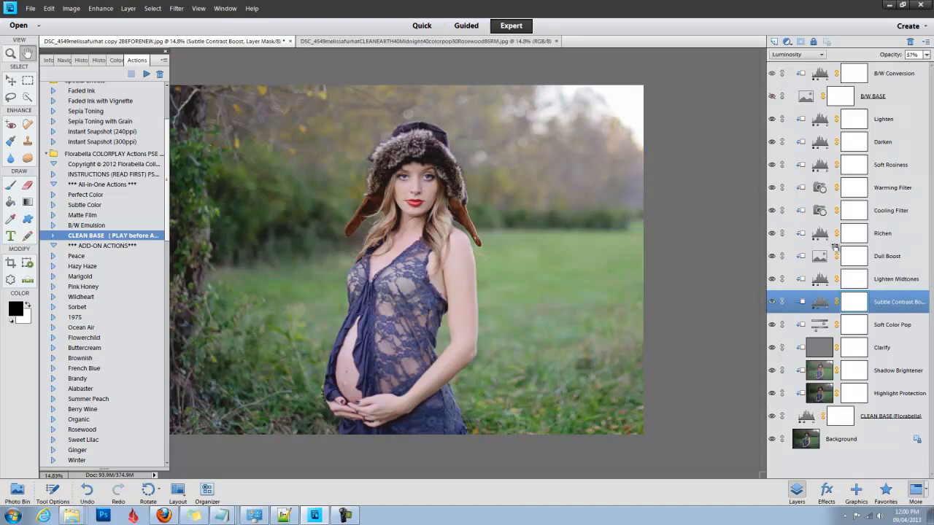
mouse_move(897, 400)
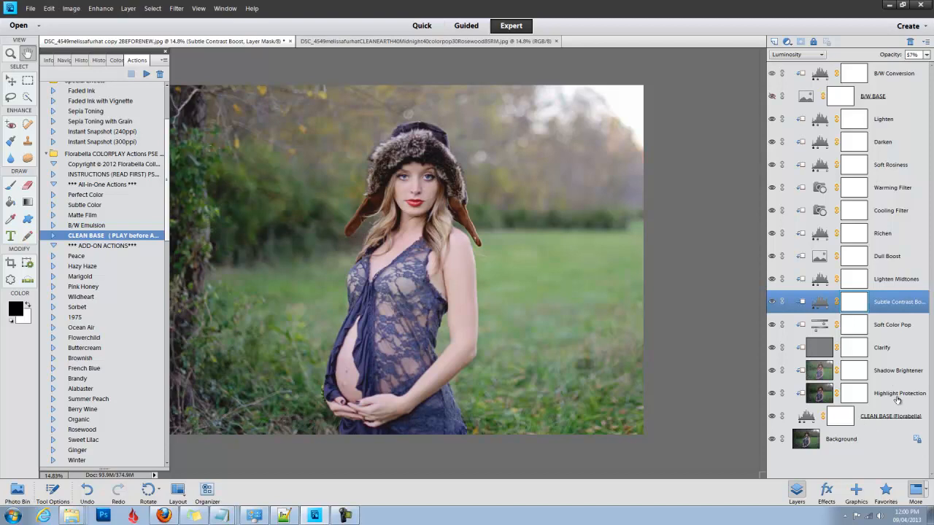
mouse_move(927, 116)
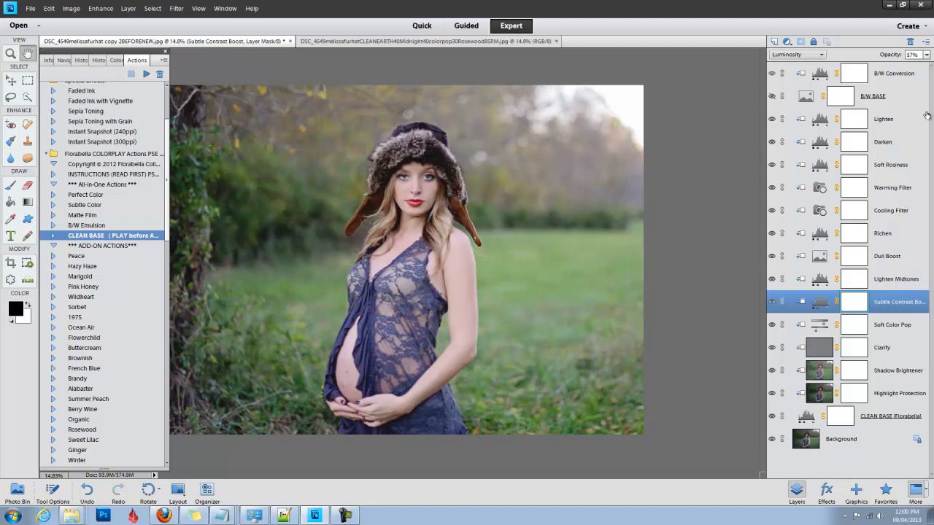
click(894, 73)
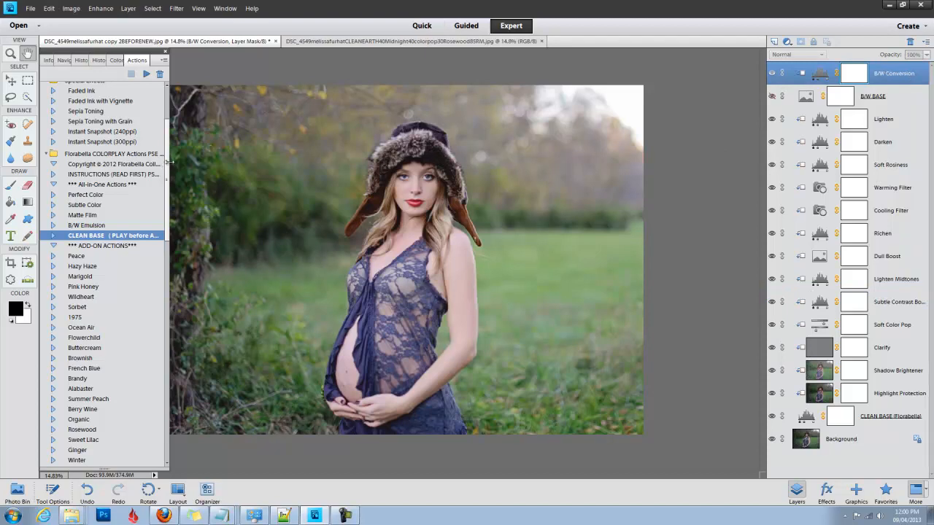
mouse_move(168, 164)
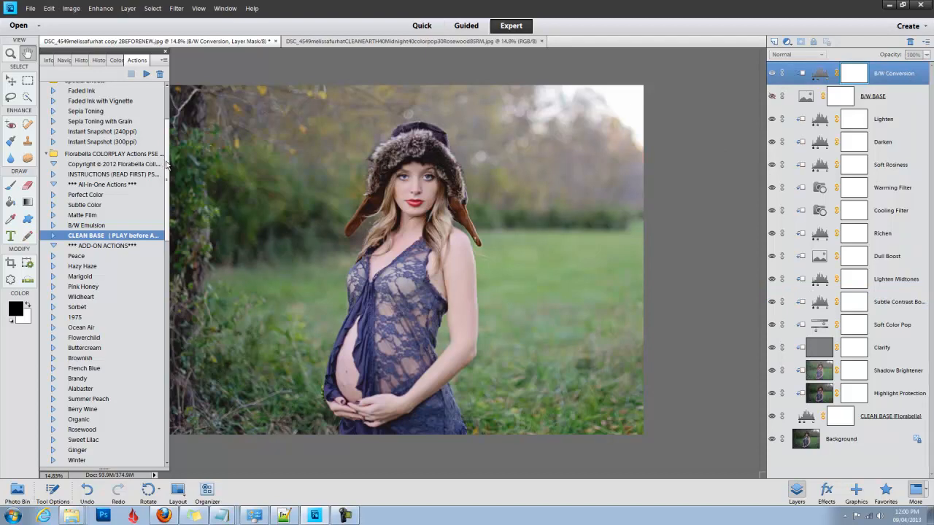
mouse_move(57, 340)
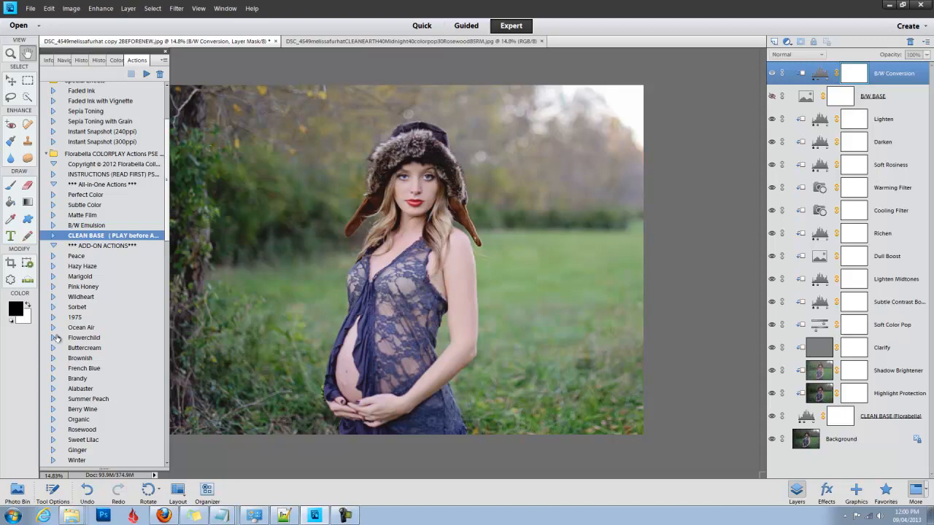
mouse_move(168, 197)
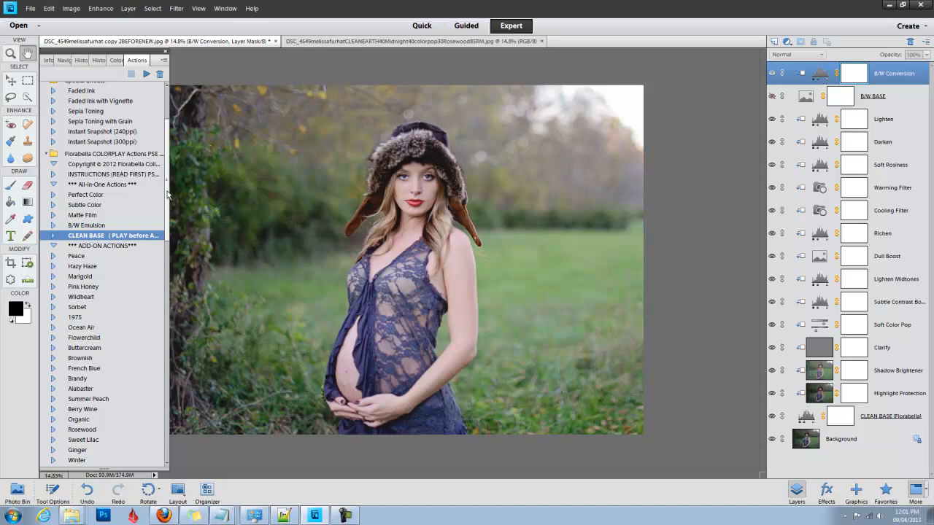
- Apply the Rosewood action to the portrait
scroll(down, 3)
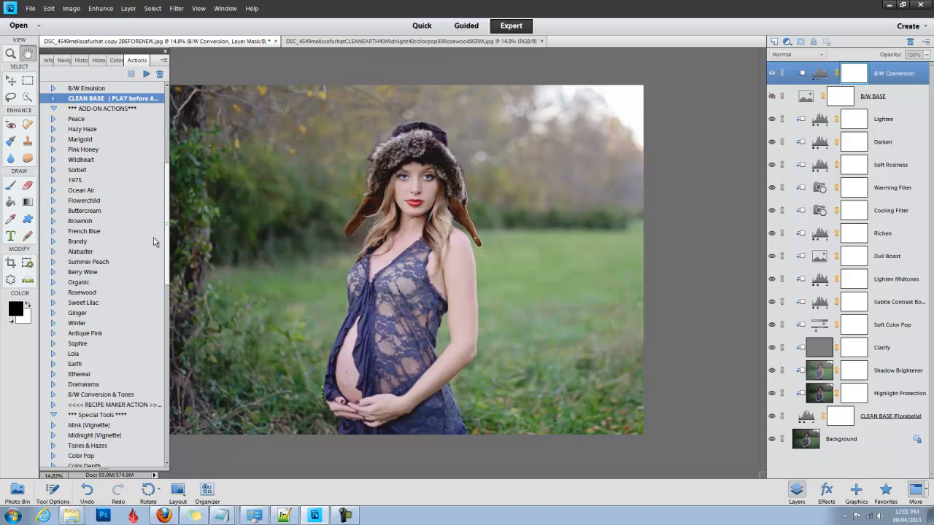
scroll(down, 3)
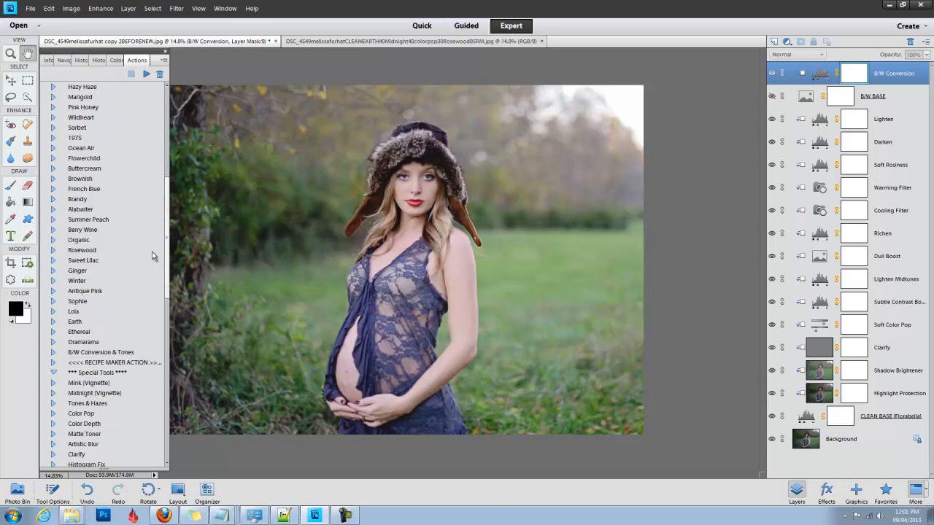
scroll(down, 3)
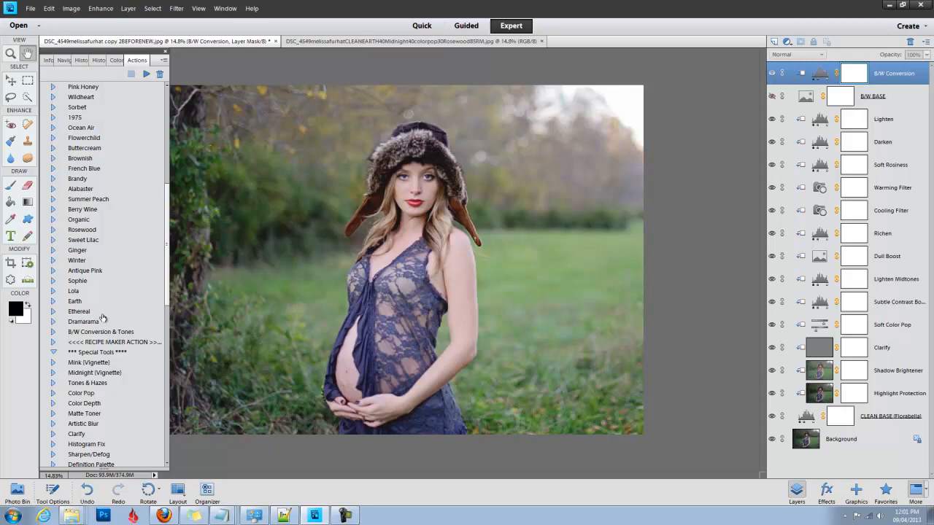
click(82, 229)
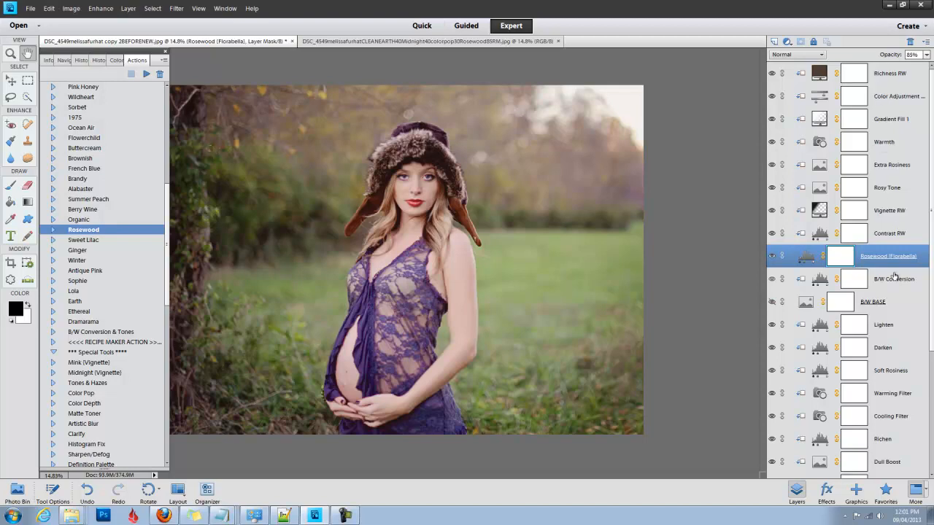
- Toggle the Rosewood group off and on to compare, then apply the Earth action
click(772, 256)
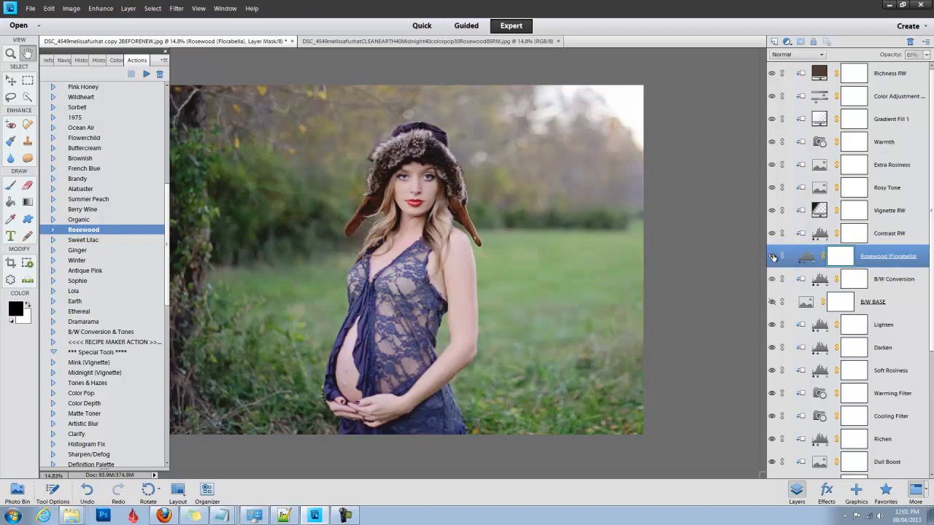
click(886, 73)
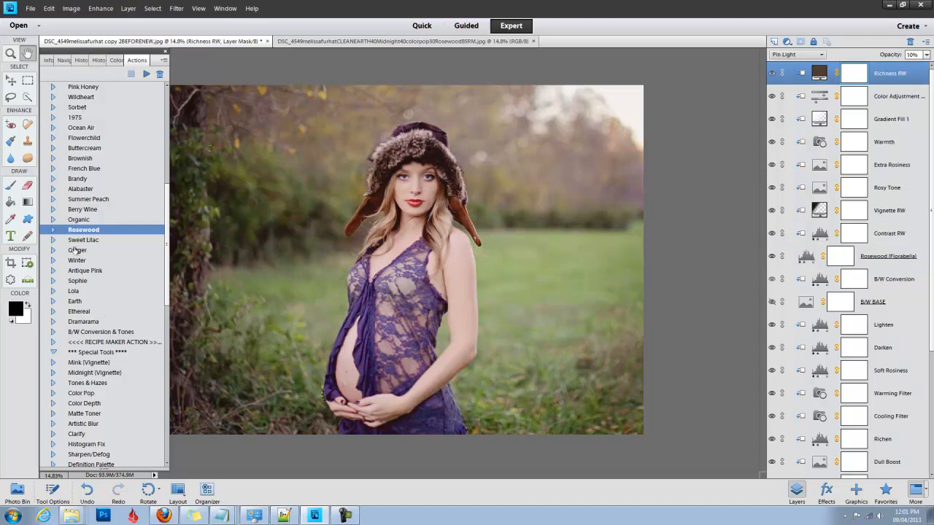
click(75, 300)
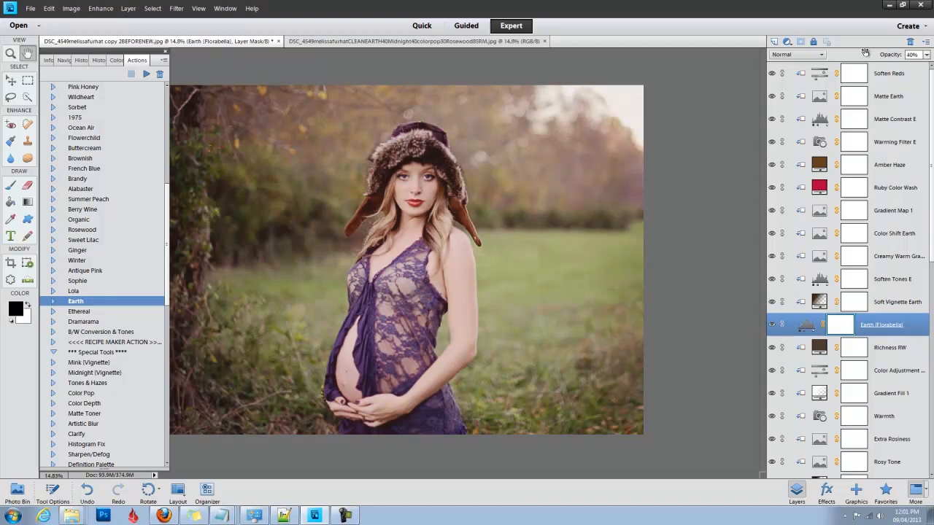
mouse_move(885, 79)
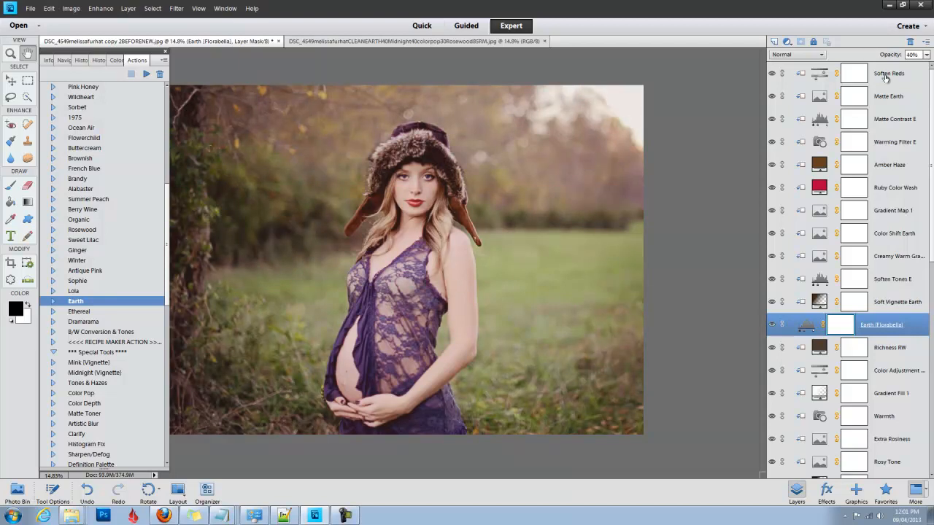
- With Soften Reds targeted, play Midnight (Vignette) and set its group to 62% opacity
click(888, 73)
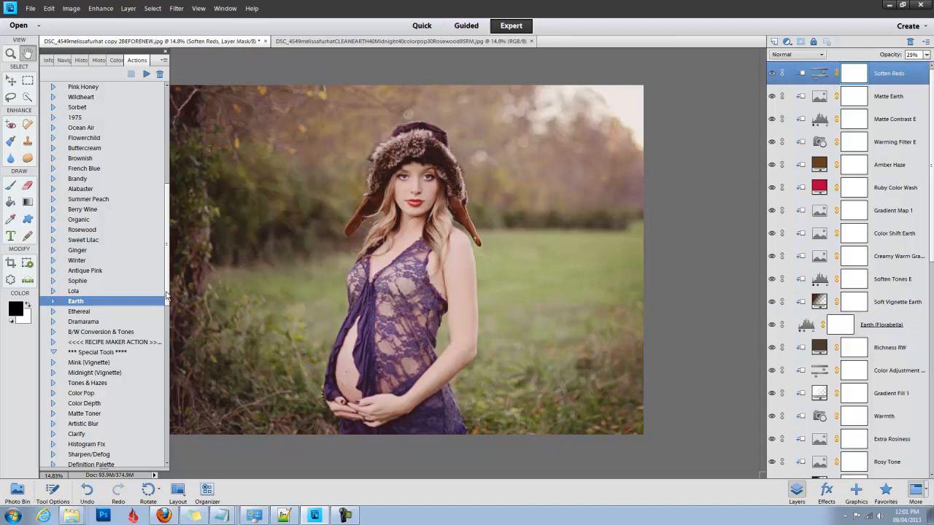
scroll(down, 3)
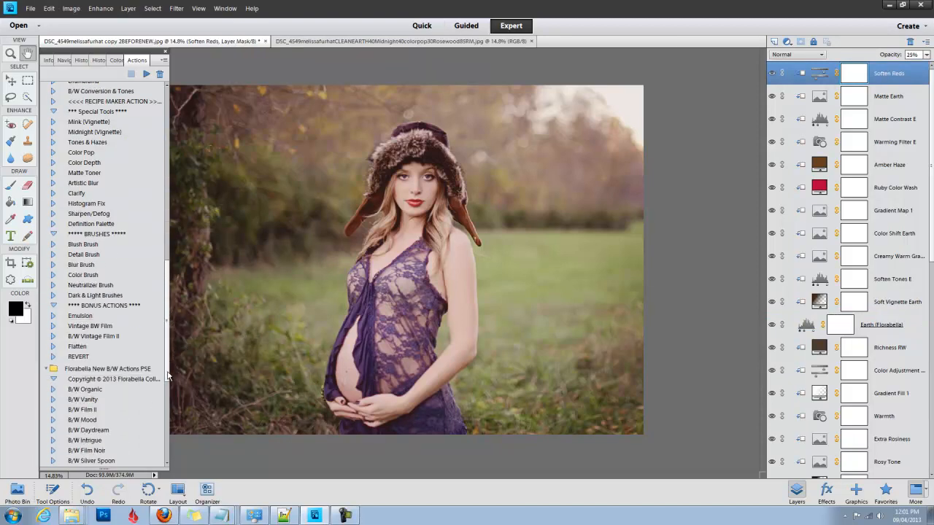
scroll(up, 3)
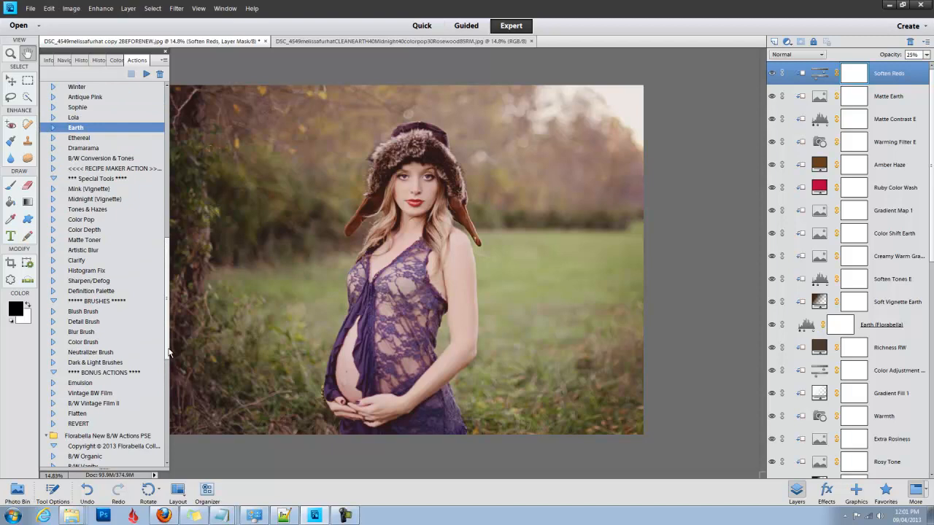
mouse_move(102, 199)
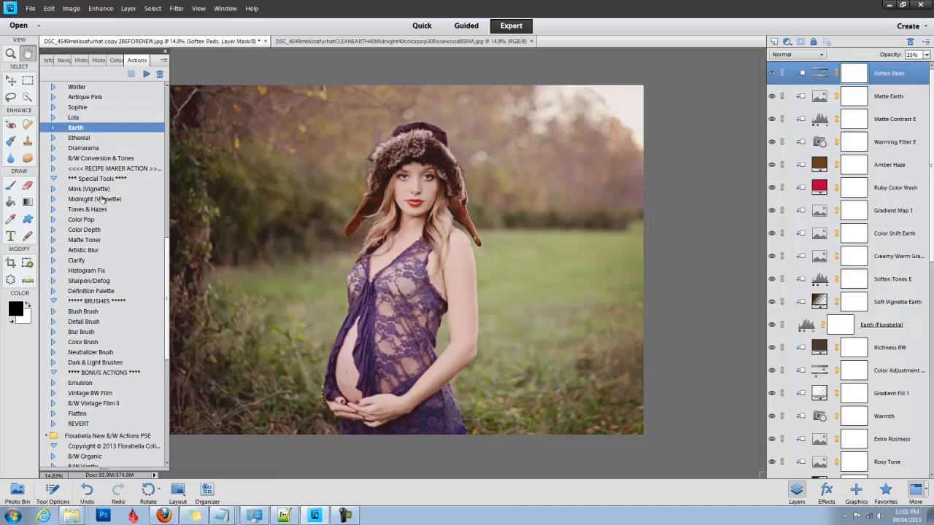
click(94, 199)
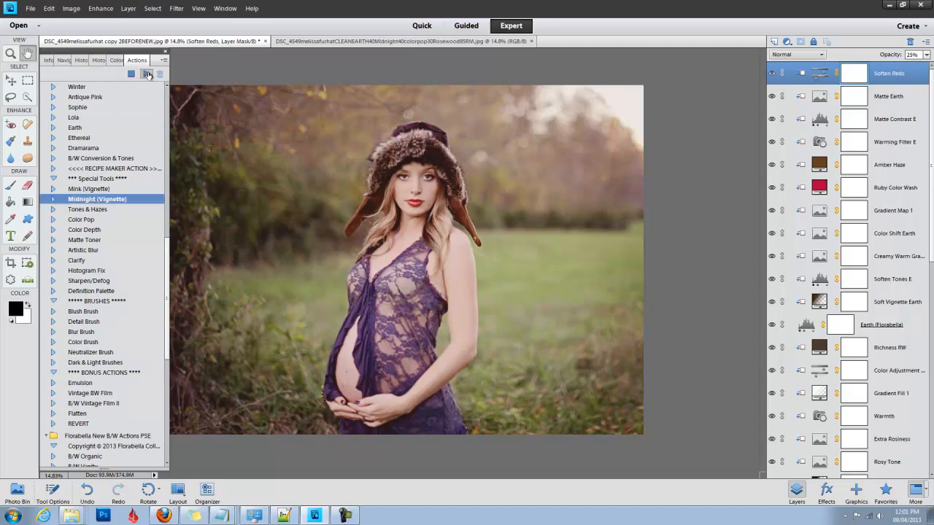
click(145, 73)
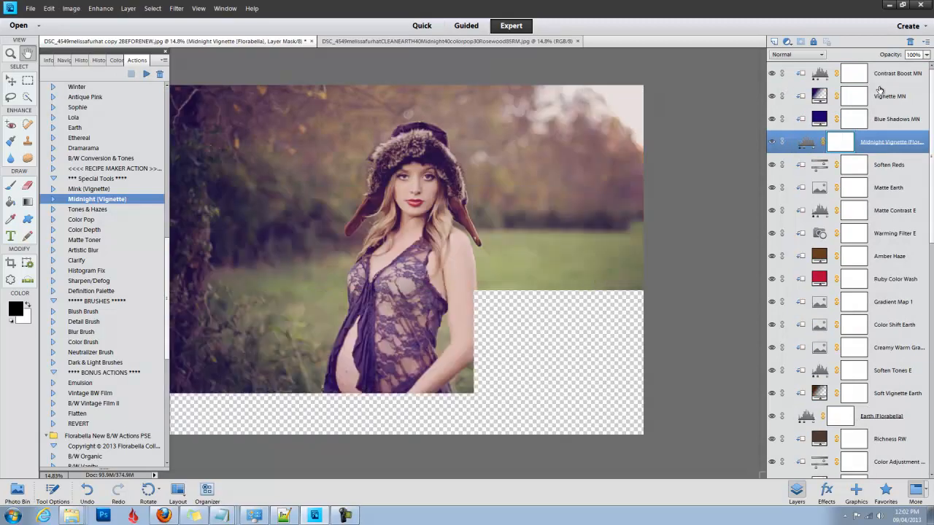
click(922, 54)
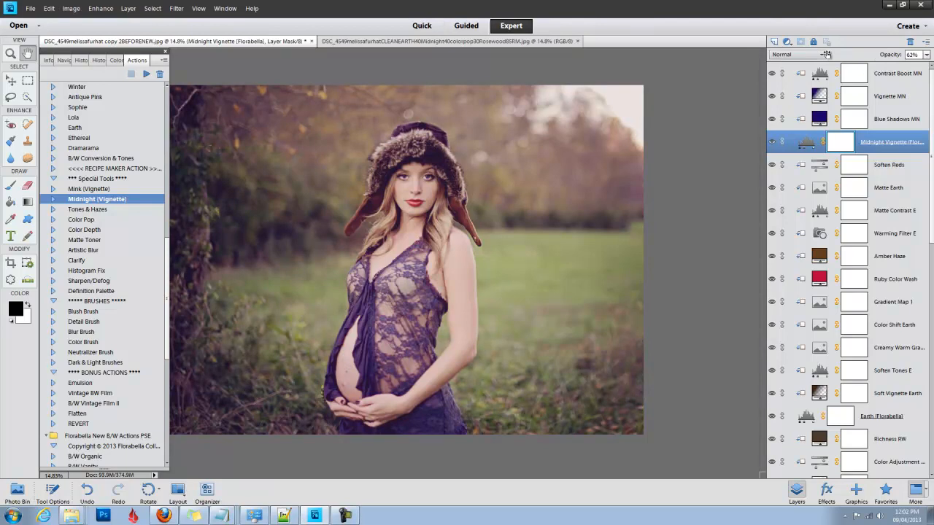
mouse_move(824, 54)
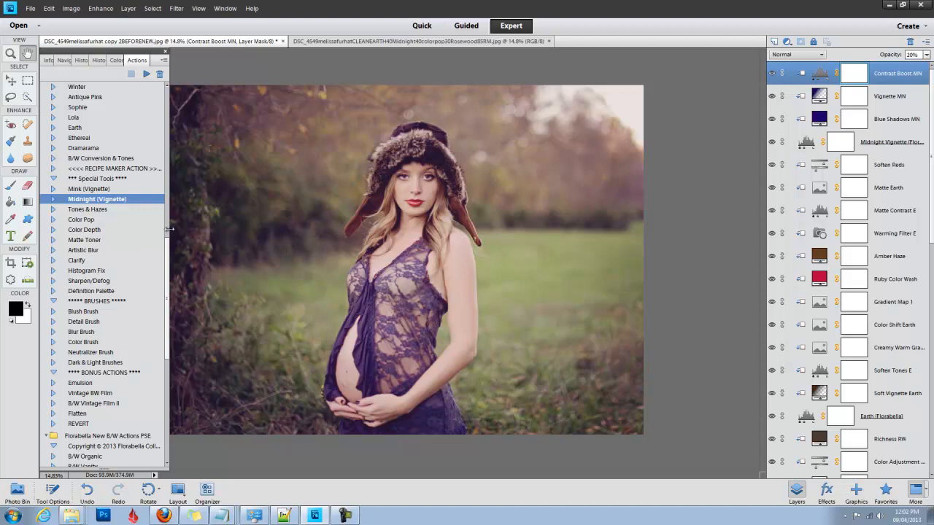
- Apply the Color Pop action from further down the Actions list
scroll(down, 3)
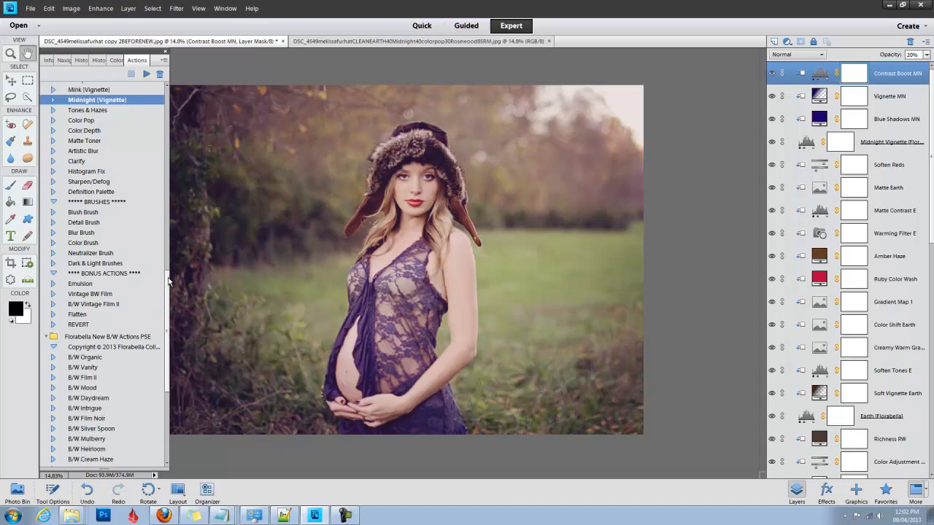
scroll(down, 3)
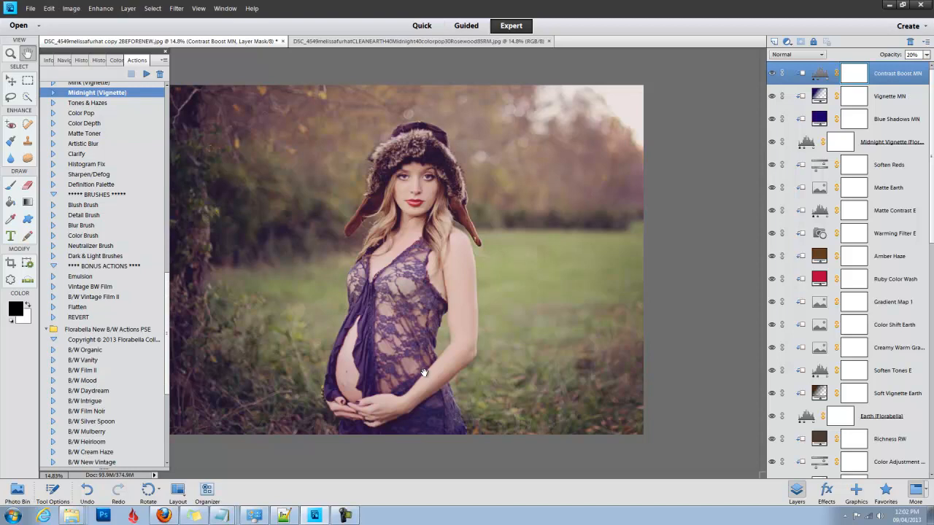
mouse_move(195, 346)
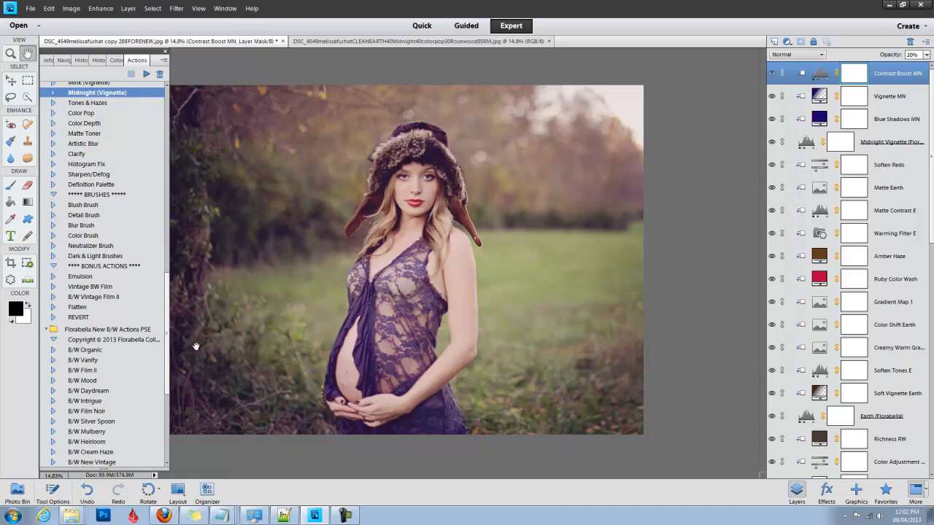
scroll(down, 3)
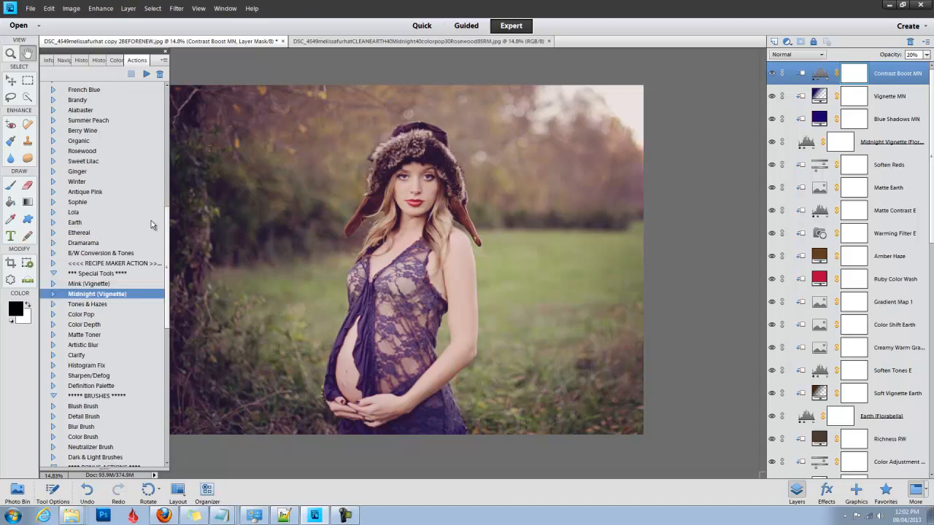
scroll(down, 3)
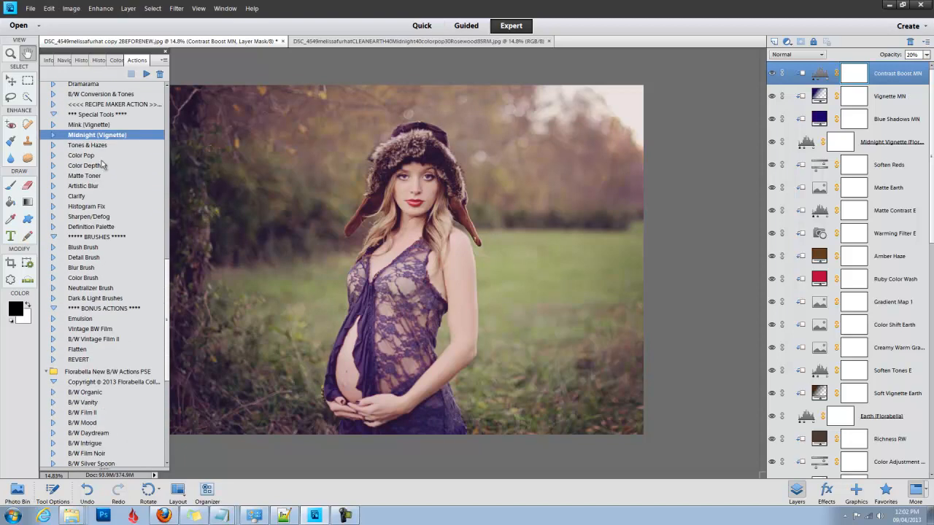
click(81, 155)
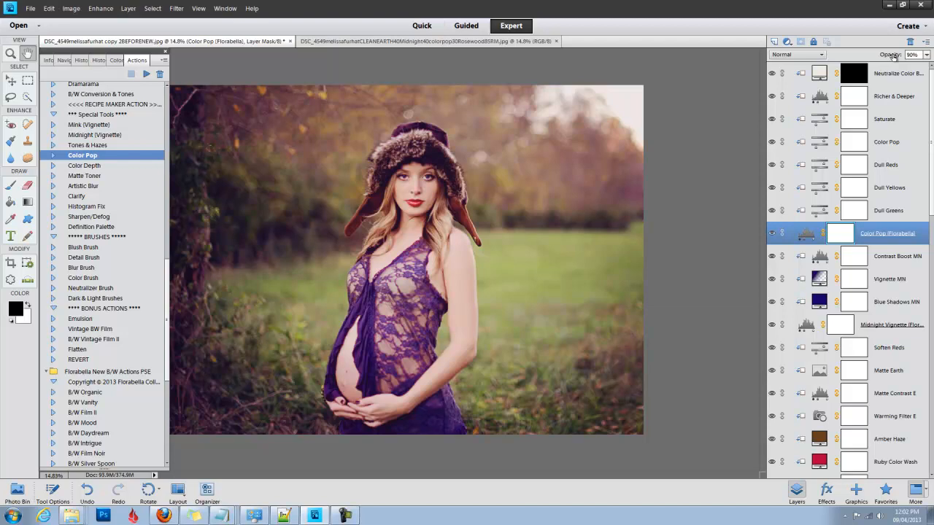
- Lower the Dull Yellows layer to 5% opacity and check the Color Pop group at 35%
click(885, 164)
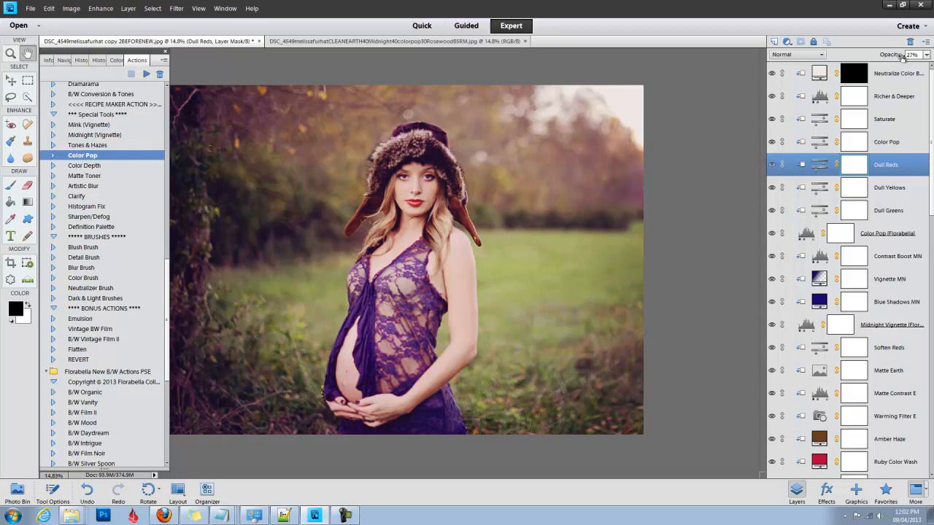
click(887, 188)
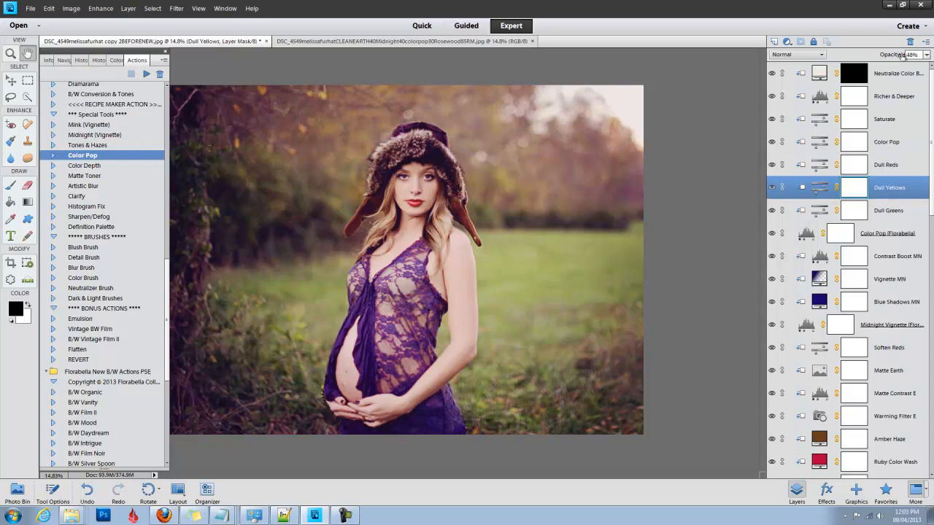
click(897, 54)
text(5)
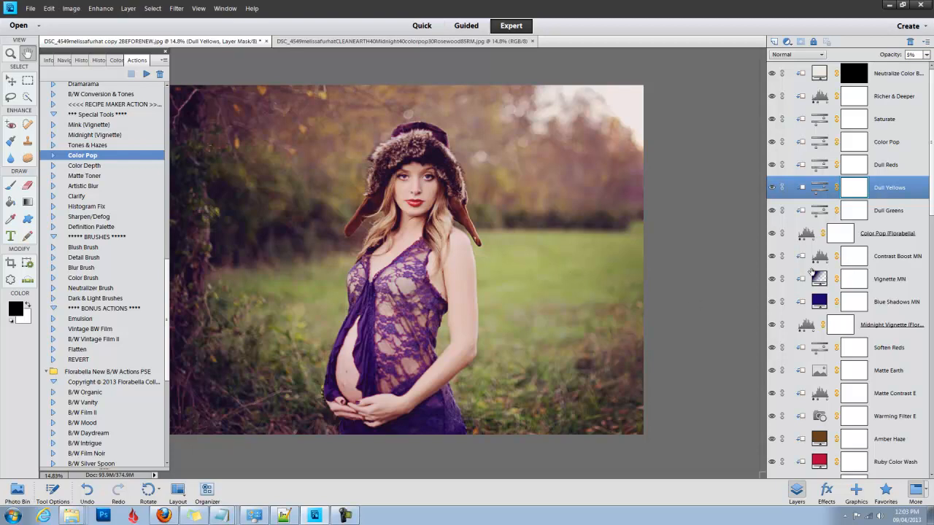
mouse_move(888, 78)
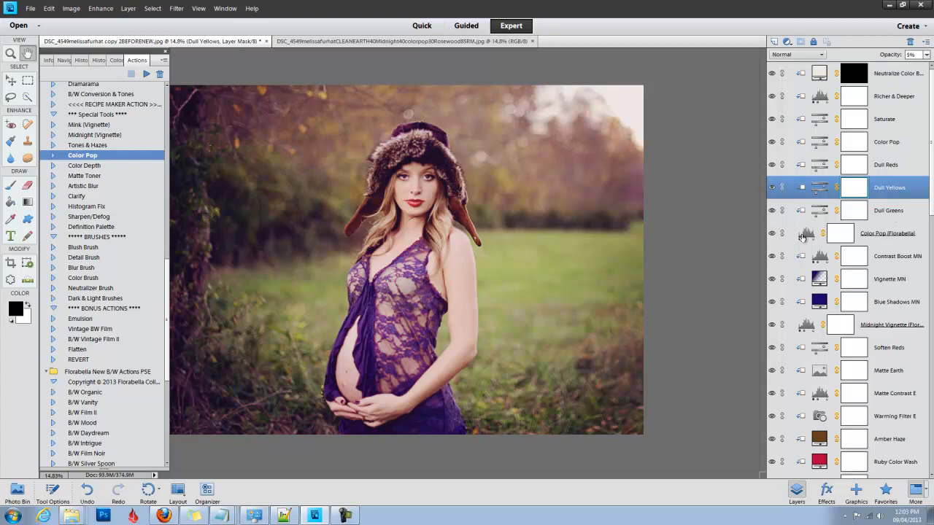
mouse_move(876, 236)
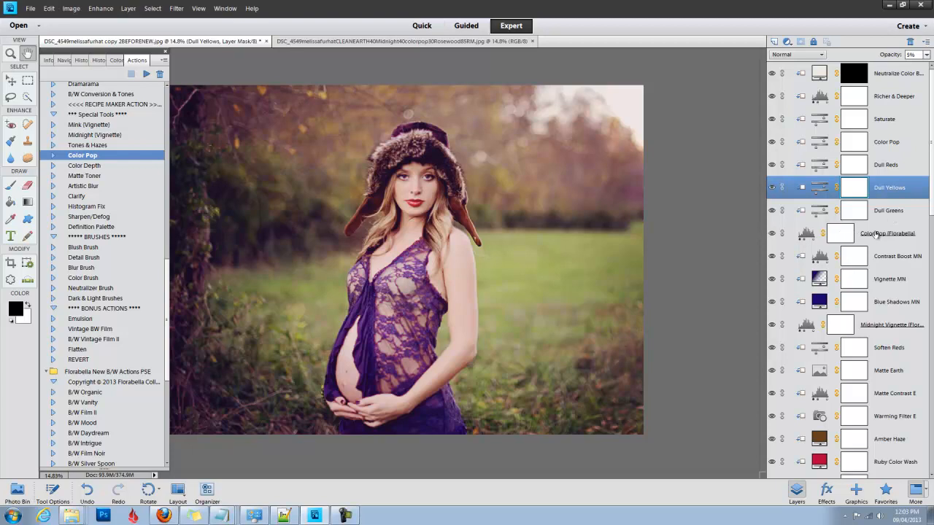
click(886, 233)
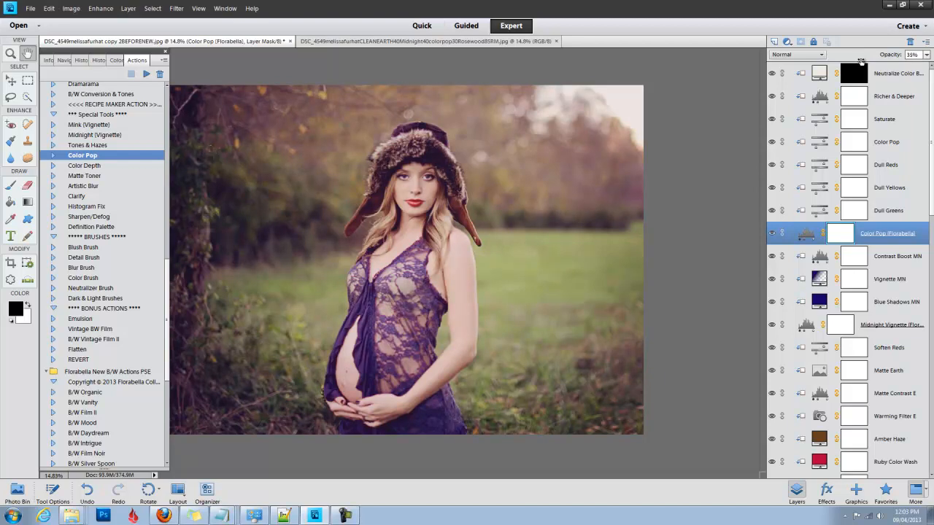
- Check Subtle Contrast Boost at 68%, Lighten at 51% and Neutralize Color Boost at 50%
scroll(down, 3)
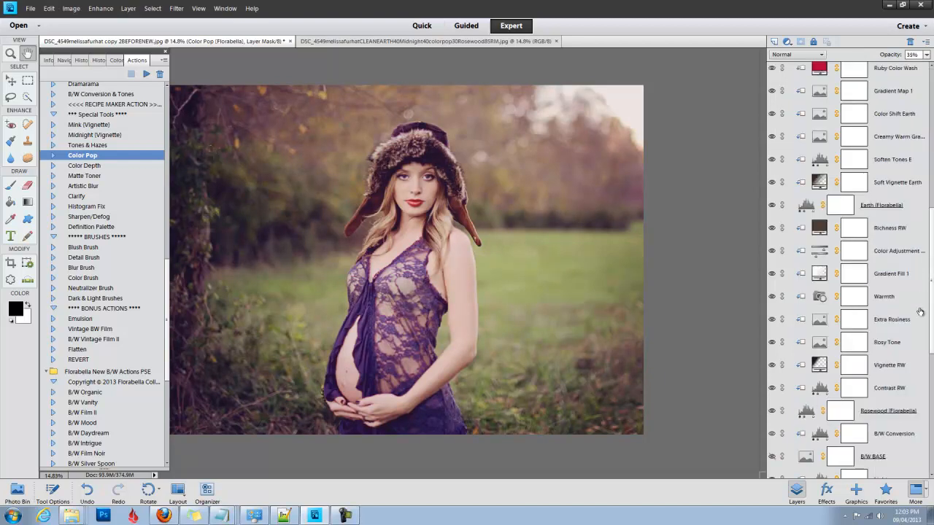
scroll(down, 3)
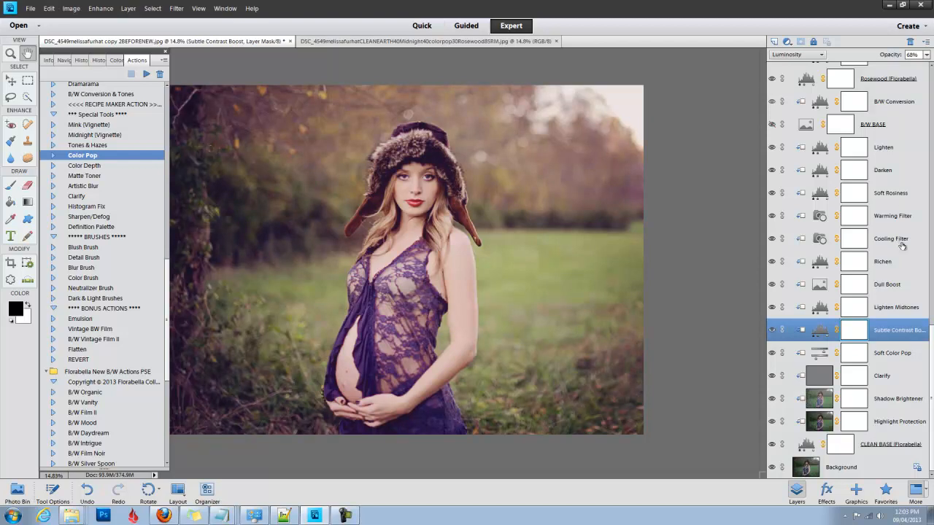
click(891, 352)
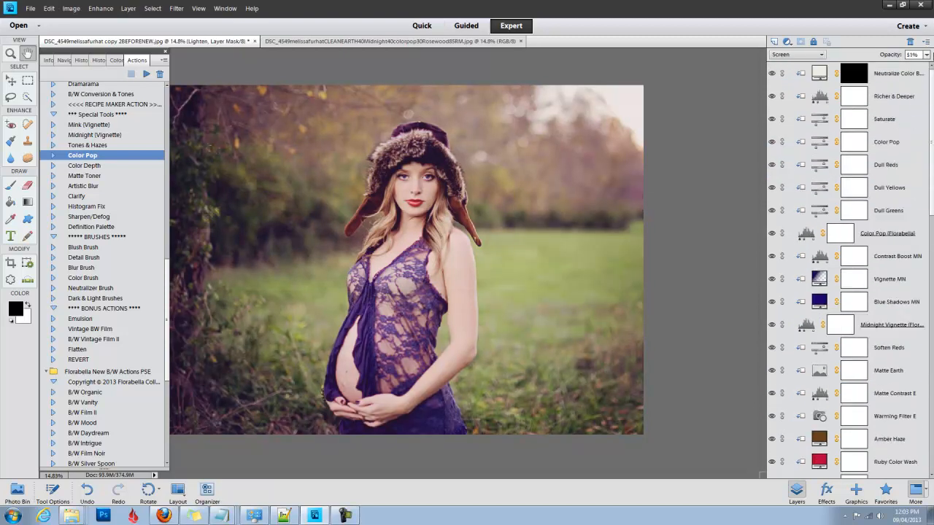
click(893, 73)
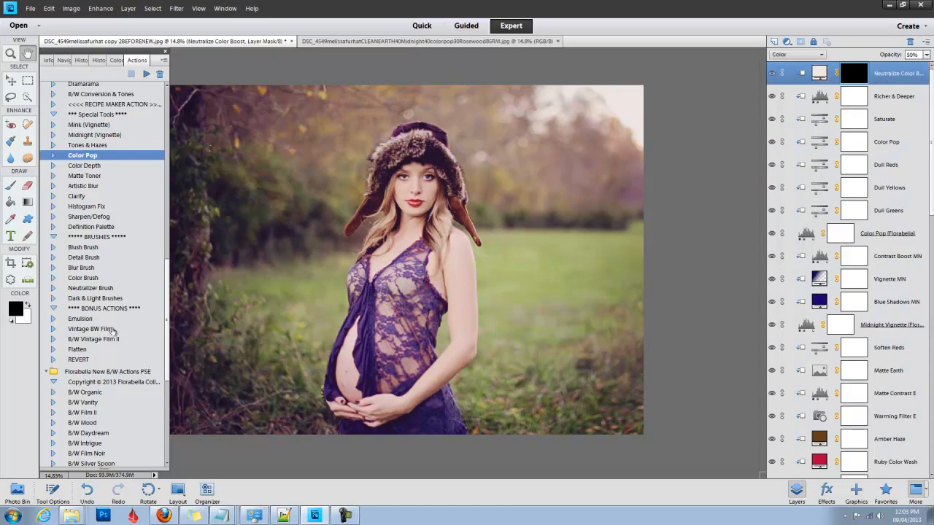
- Play the Blush Brush action and paint rosy warmth onto the cheeks and background edges
click(85, 246)
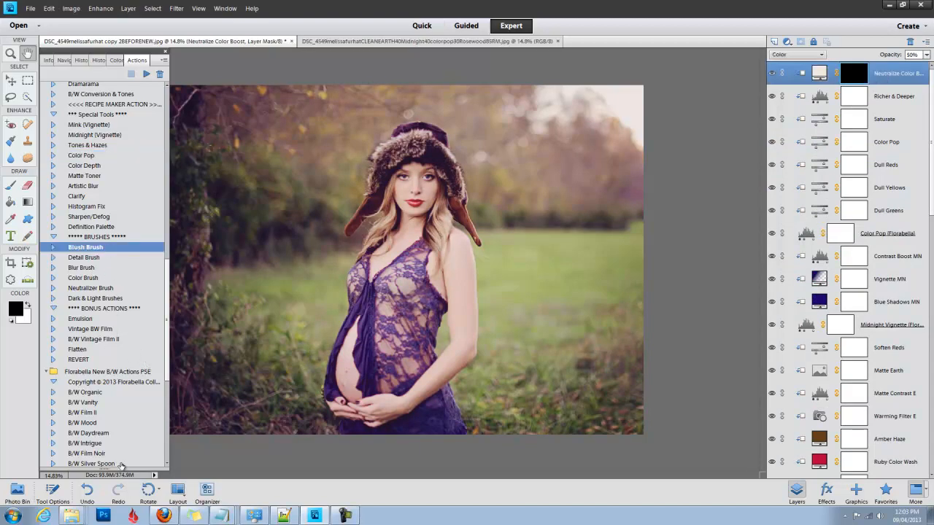
click(146, 73)
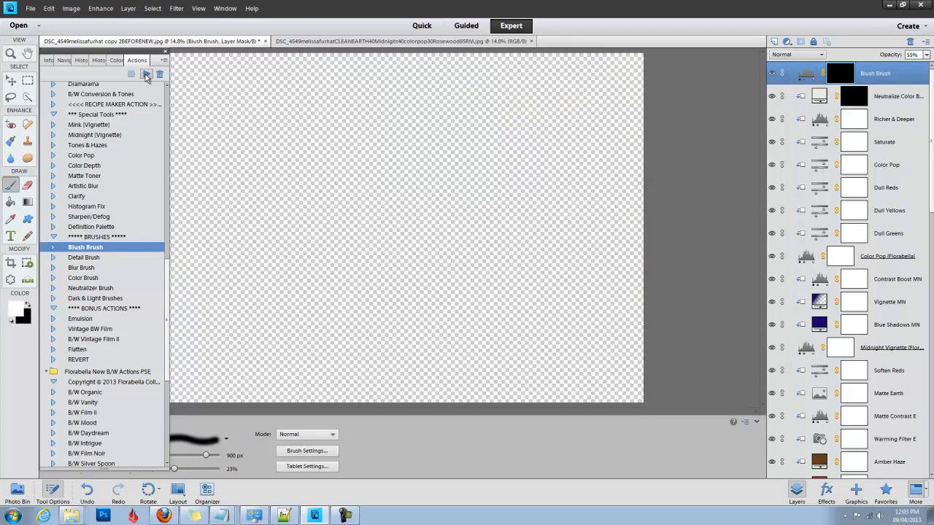
click(145, 74)
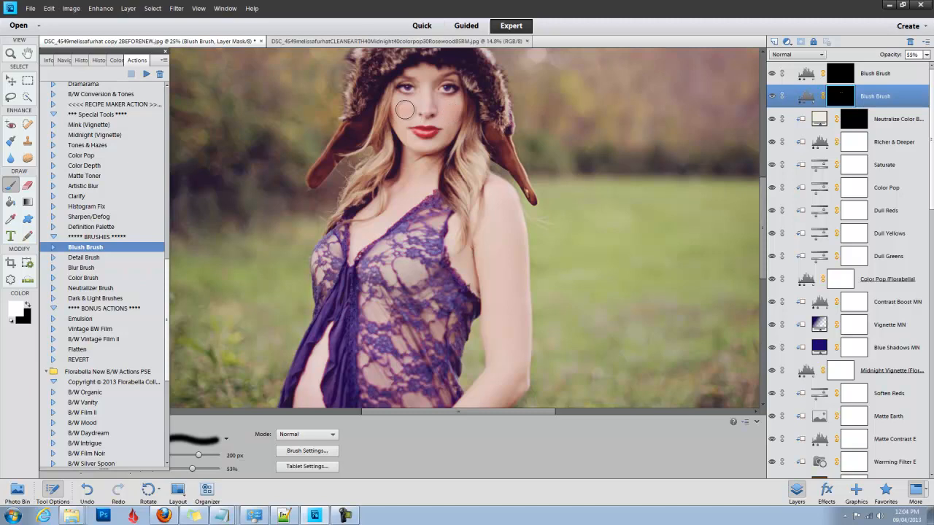
mouse_move(460, 108)
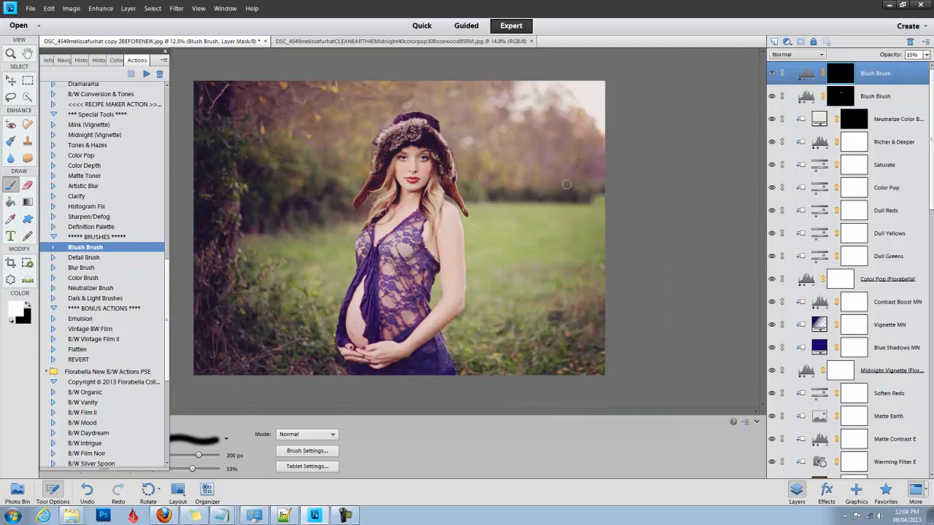
drag(198, 455, 212, 455)
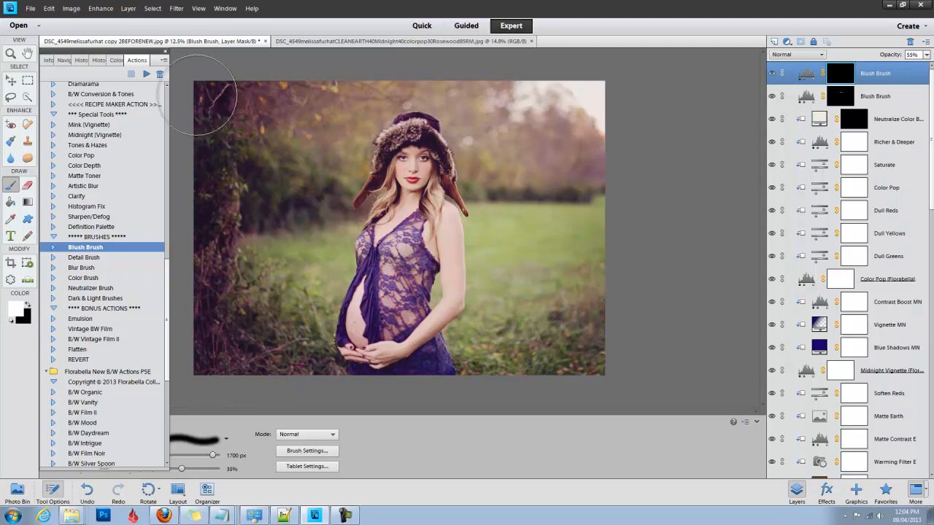
mouse_move(627, 132)
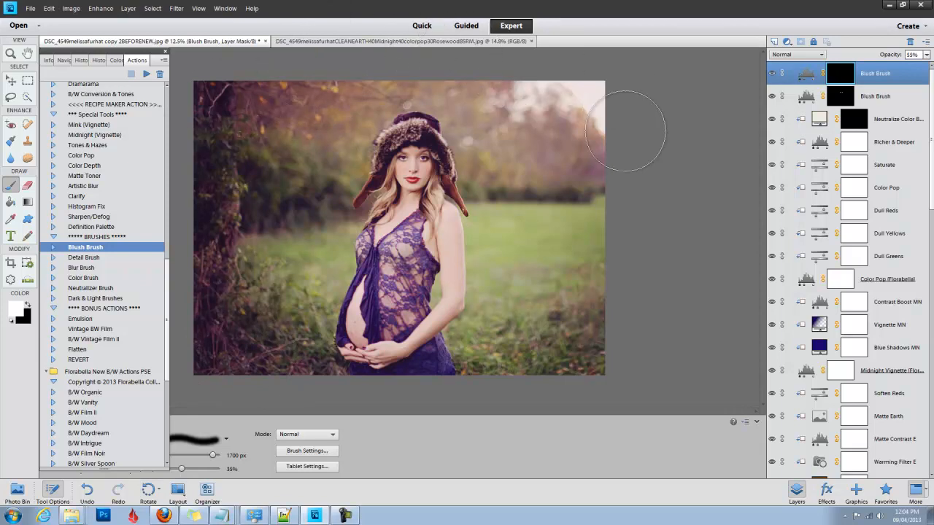
mouse_move(568, 372)
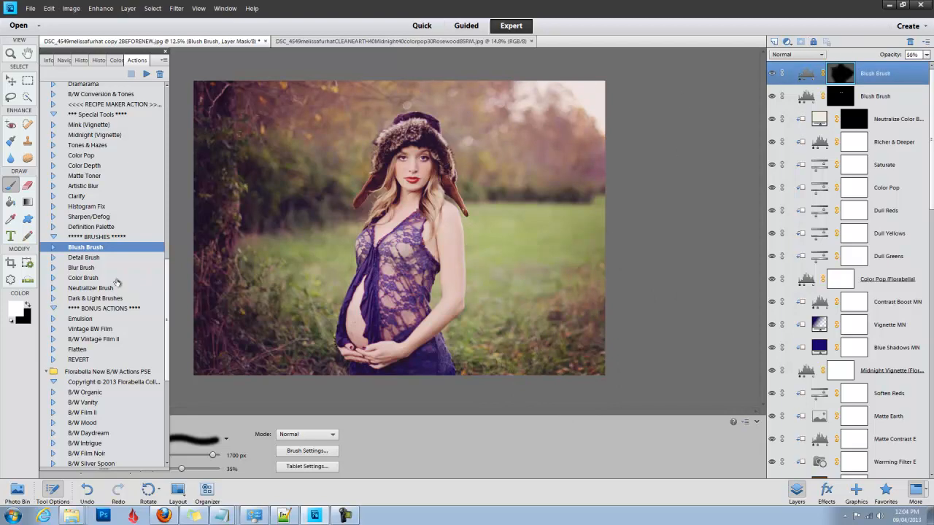
- Play the Neutralize Brush action and raise brush opacity to 48%
click(90, 288)
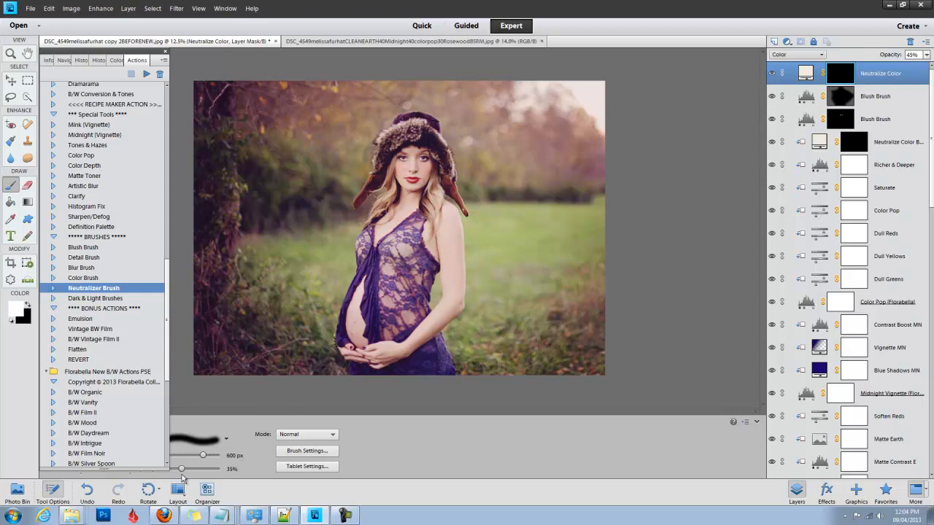
drag(180, 469, 188, 469)
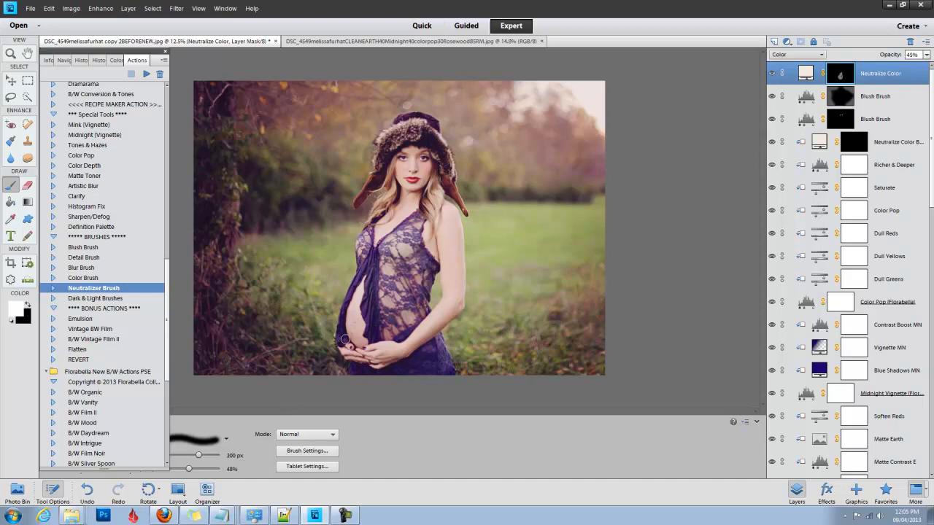
mouse_move(447, 396)
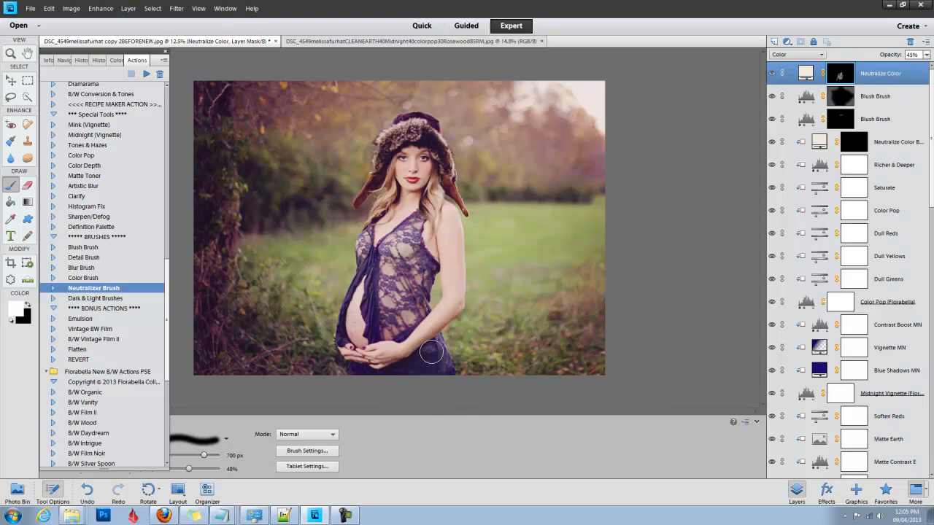
mouse_move(445, 382)
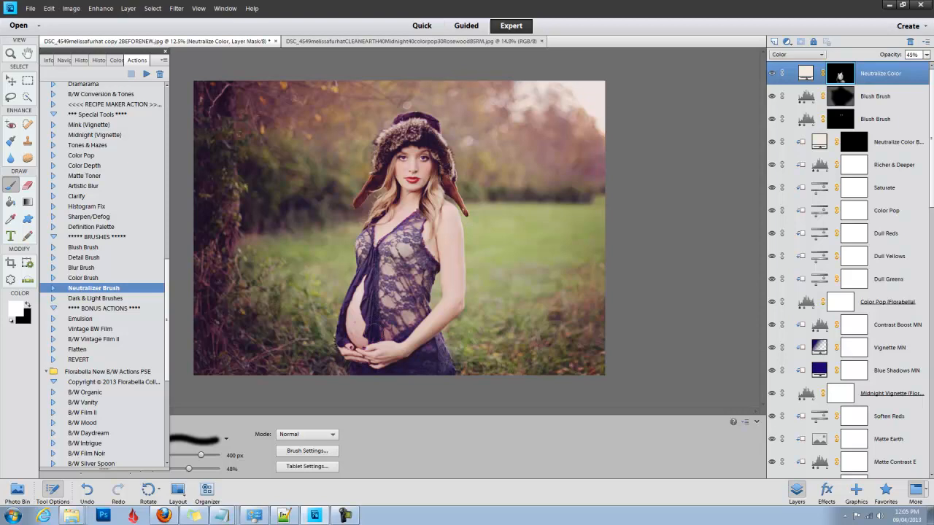
mouse_move(662, 105)
text(34)
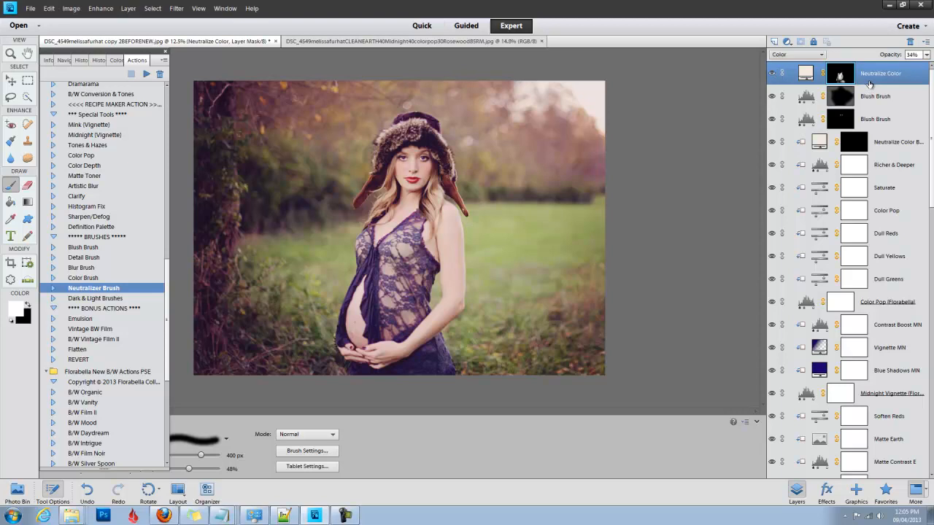
scroll(down, 3)
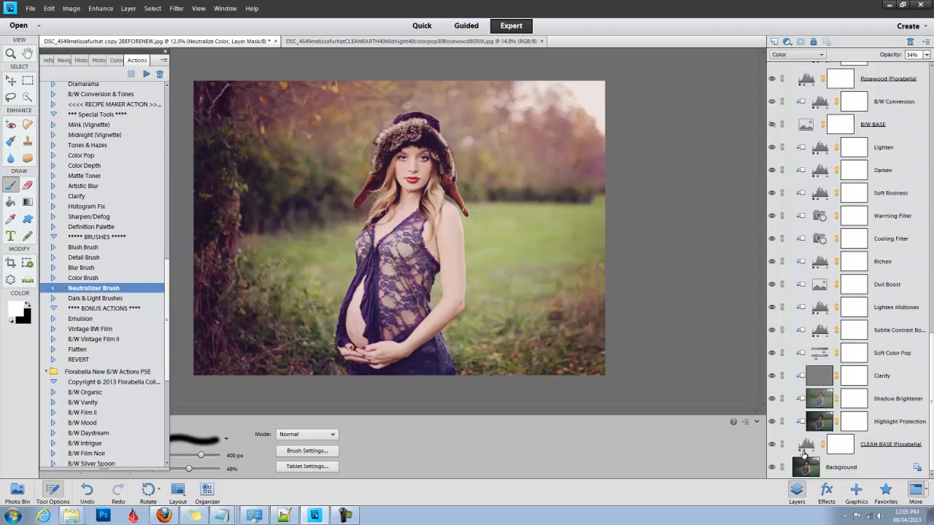
click(771, 467)
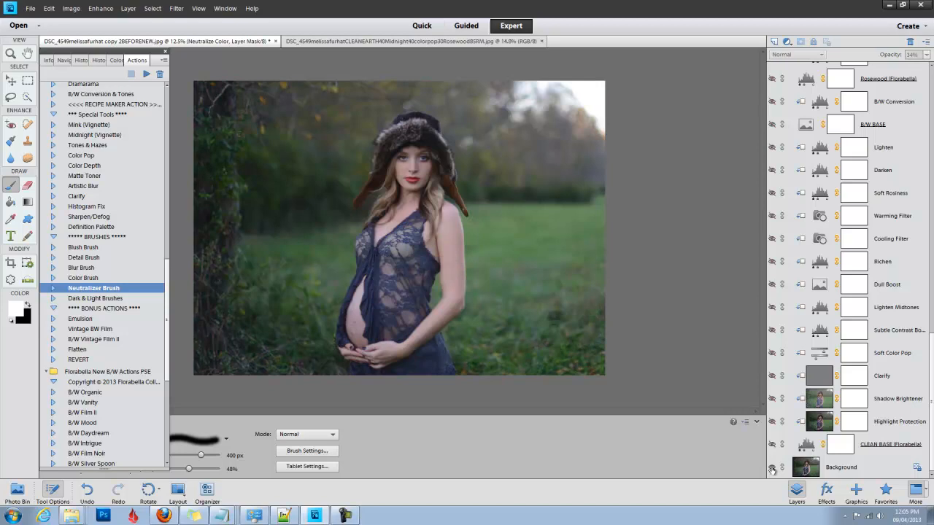
click(795, 54)
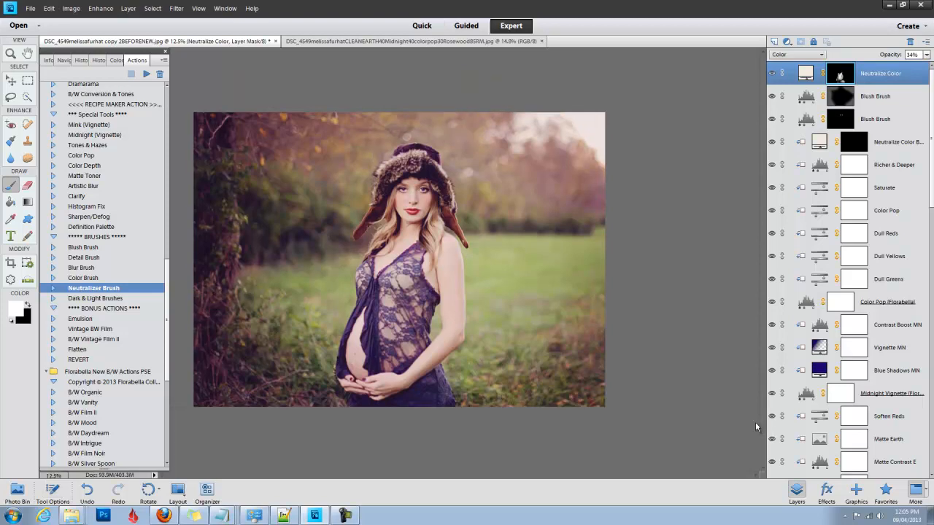
- Open the File menu to bring a texture image into the portrait
click(30, 8)
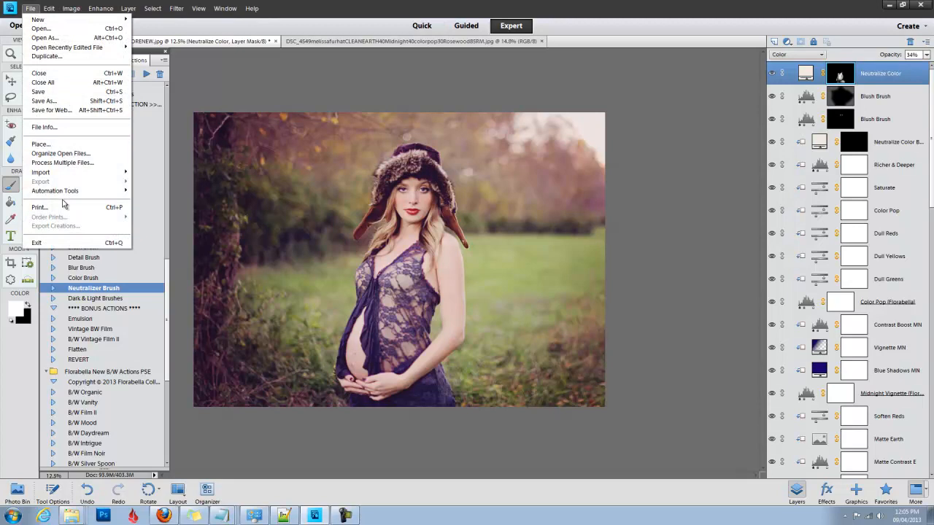
- Place the Burnished texture from Florabella Textures III as a new layer
click(40, 143)
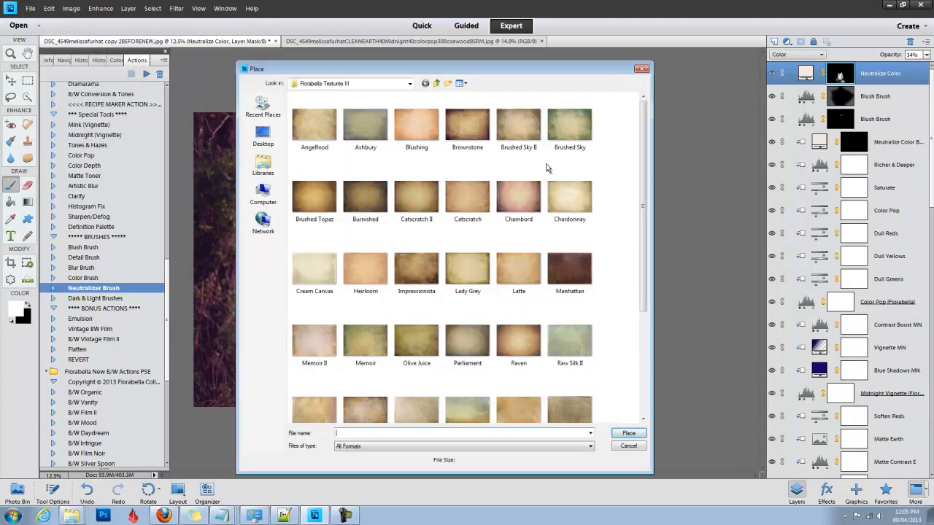
click(467, 124)
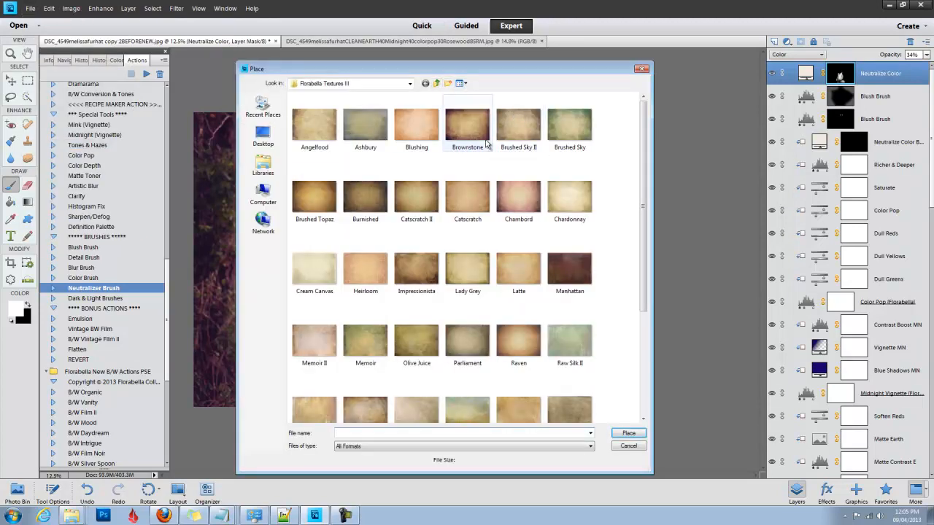
mouse_move(364, 197)
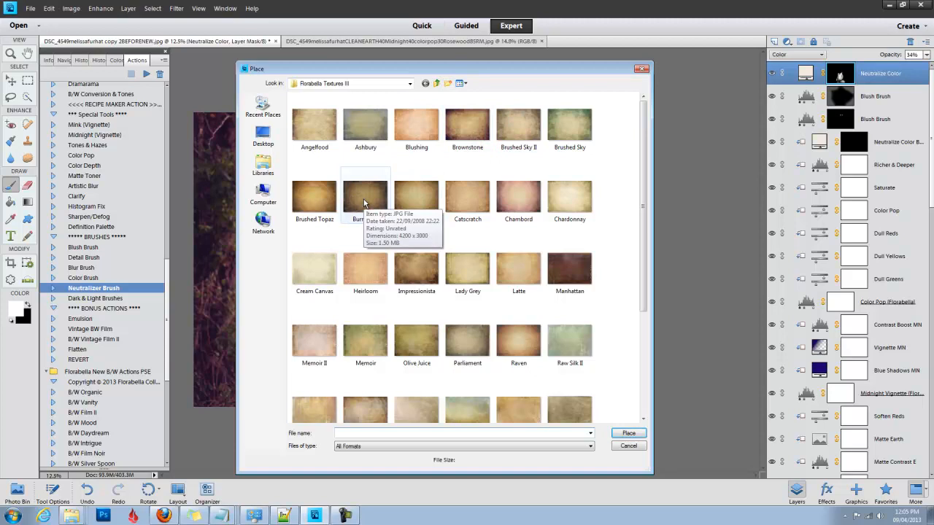
mouse_move(373, 187)
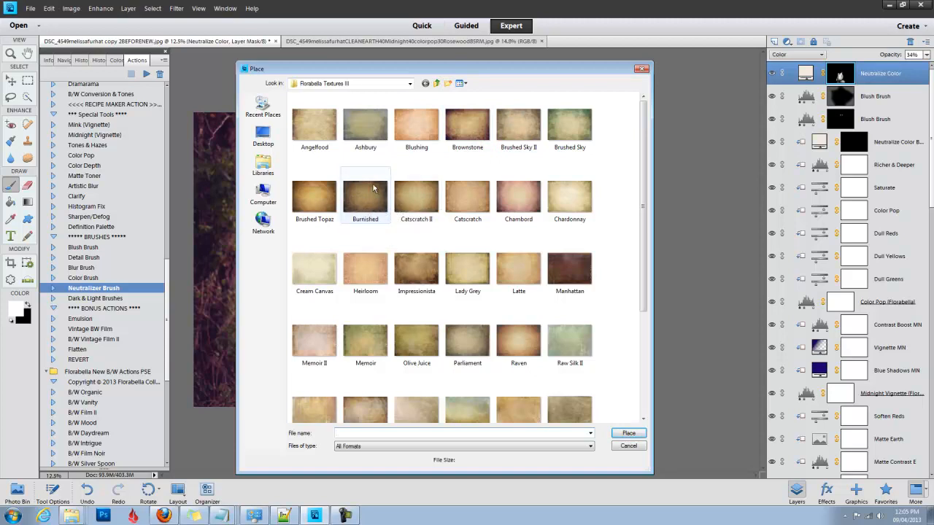
mouse_move(364, 197)
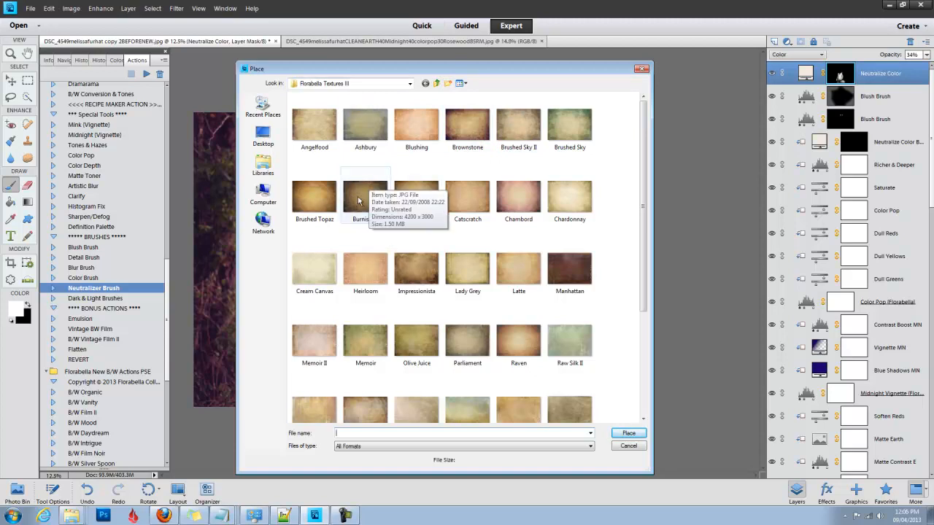
mouse_move(638, 211)
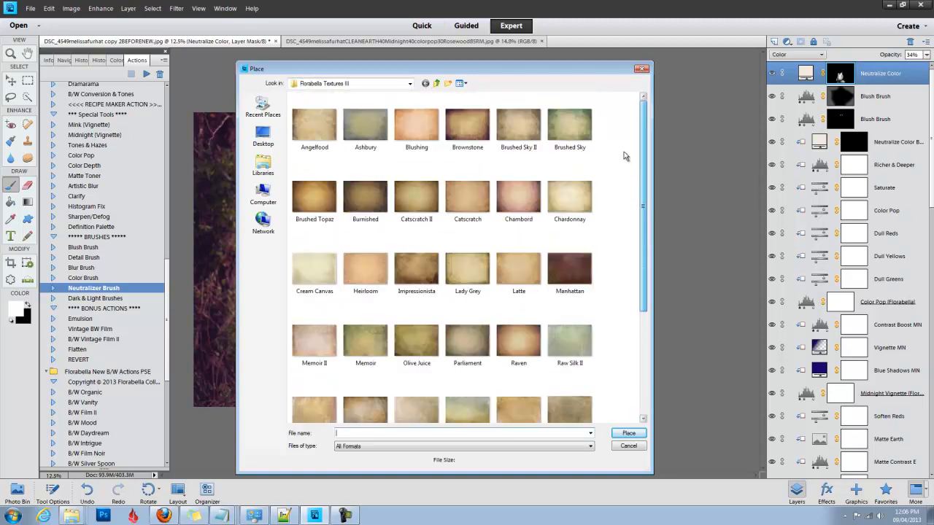
click(437, 82)
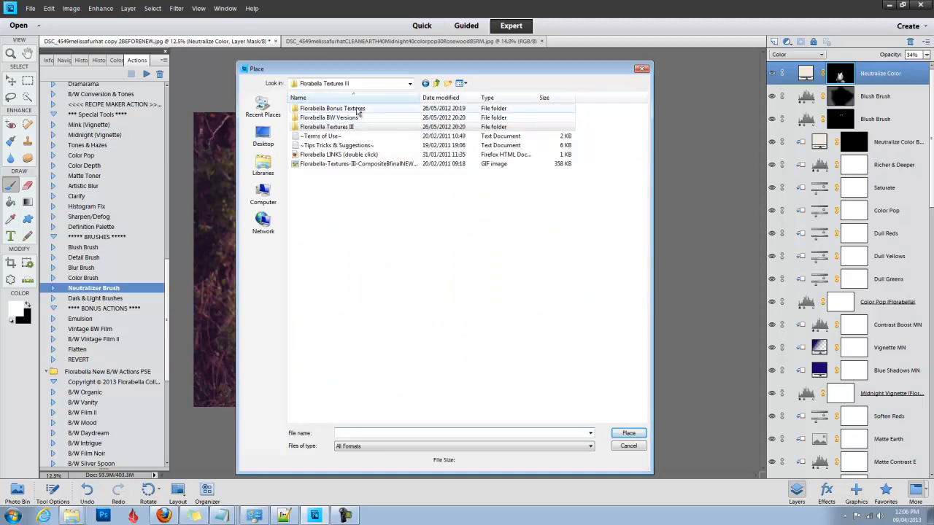
double_click(332, 108)
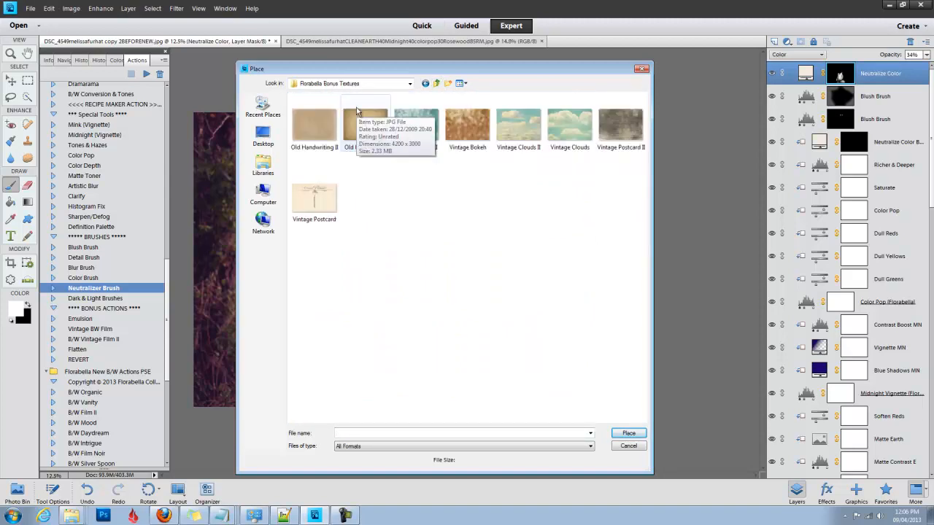
mouse_move(569, 128)
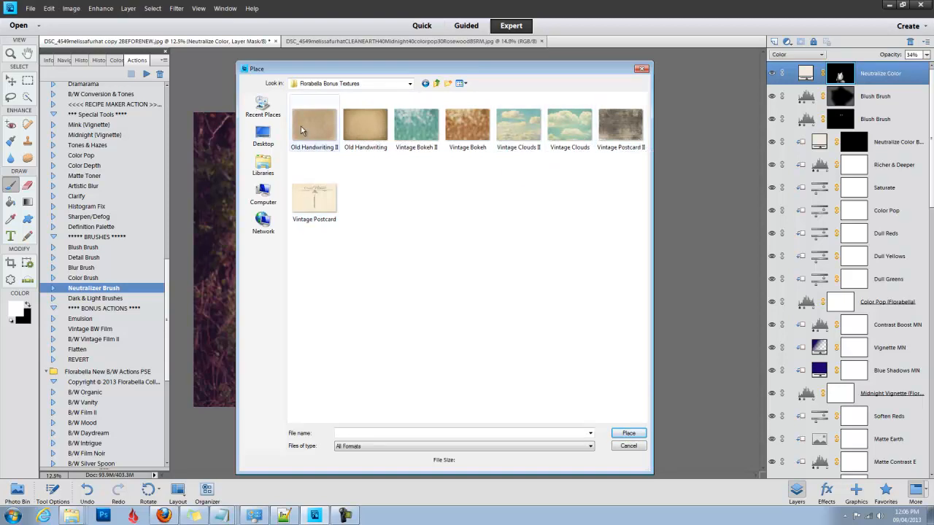
click(436, 83)
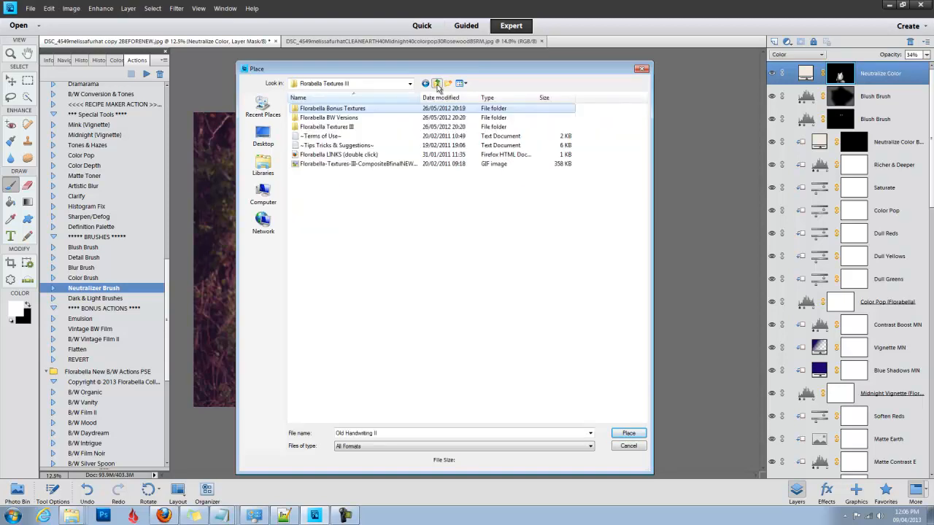
click(326, 126)
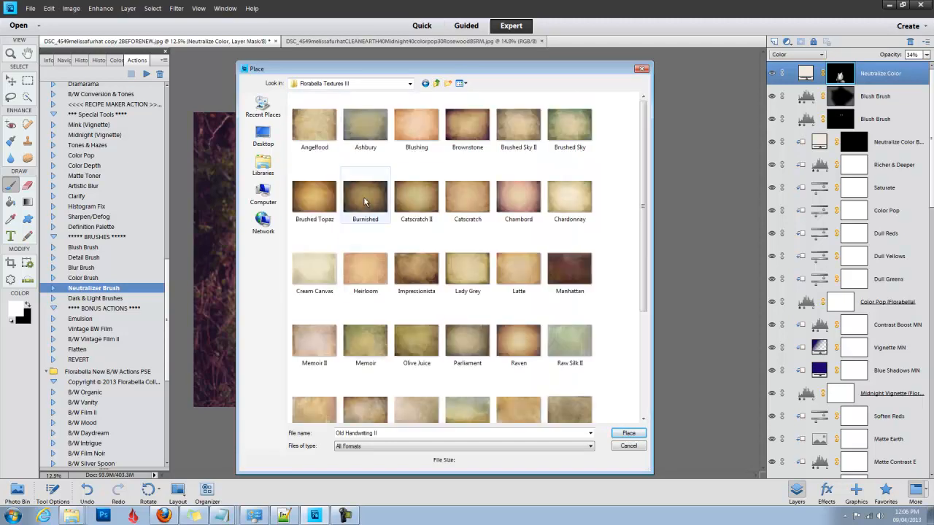
click(627, 433)
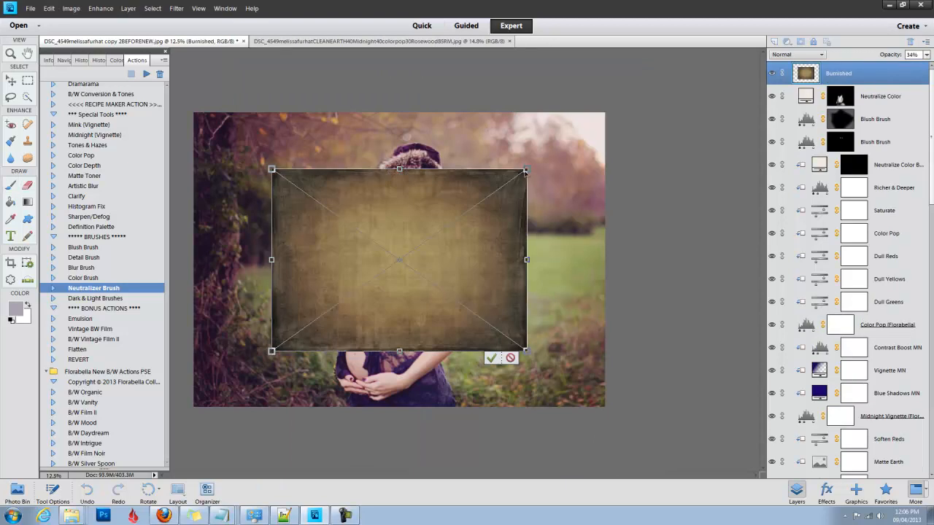
- Stretch the placed Burnished texture by its corner to fill the canvas
drag(525, 171, 603, 113)
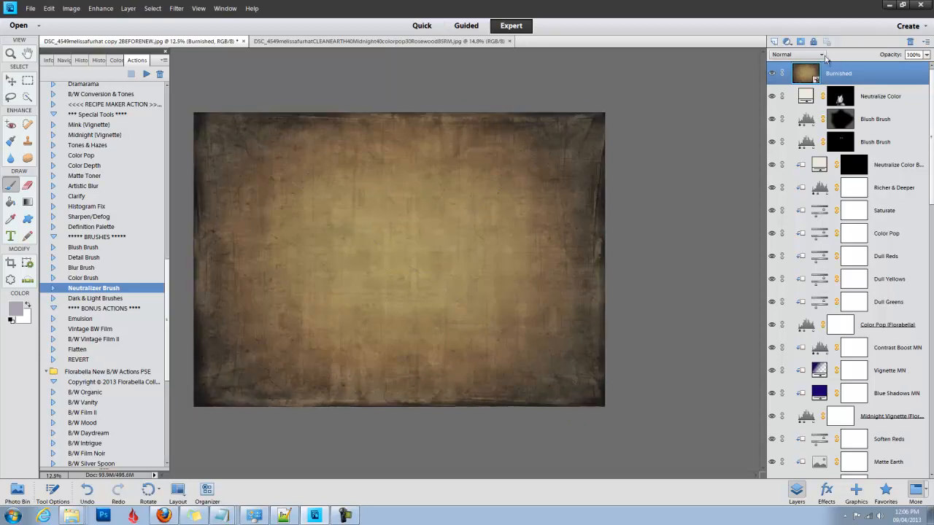
- Blend the Burnished texture layer in Soft Light at 67% opacity
click(798, 54)
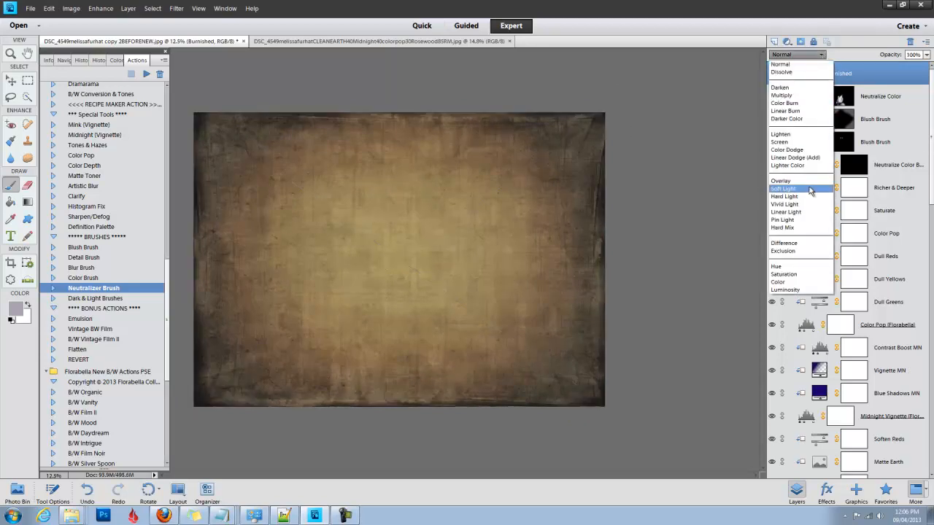
click(783, 188)
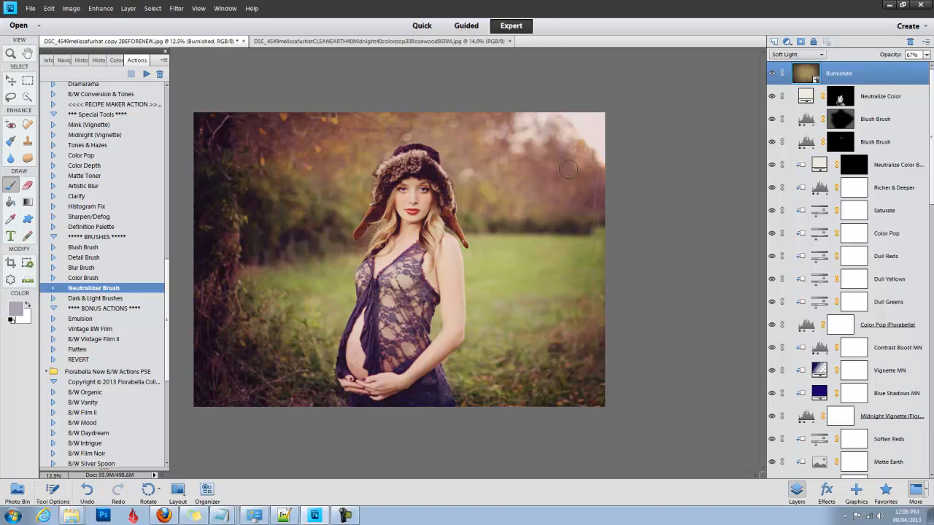
mouse_move(271, 307)
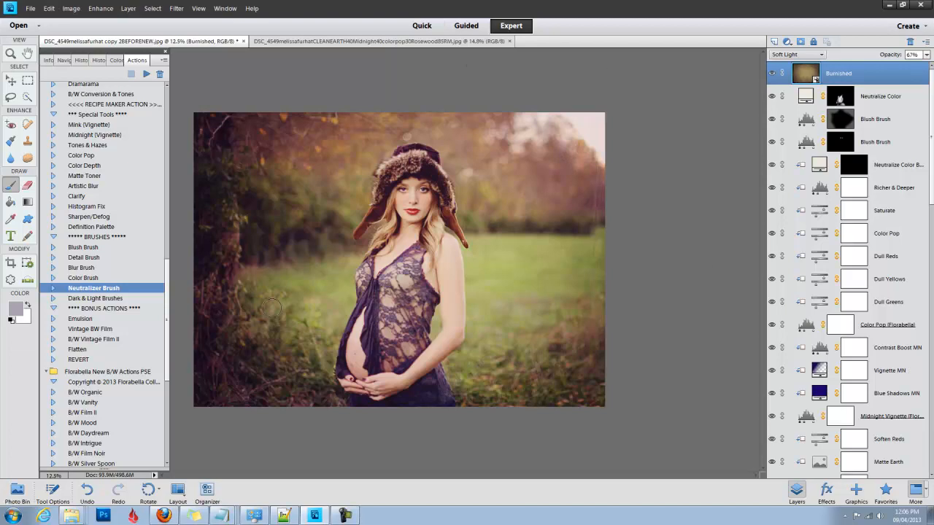
mouse_move(312, 222)
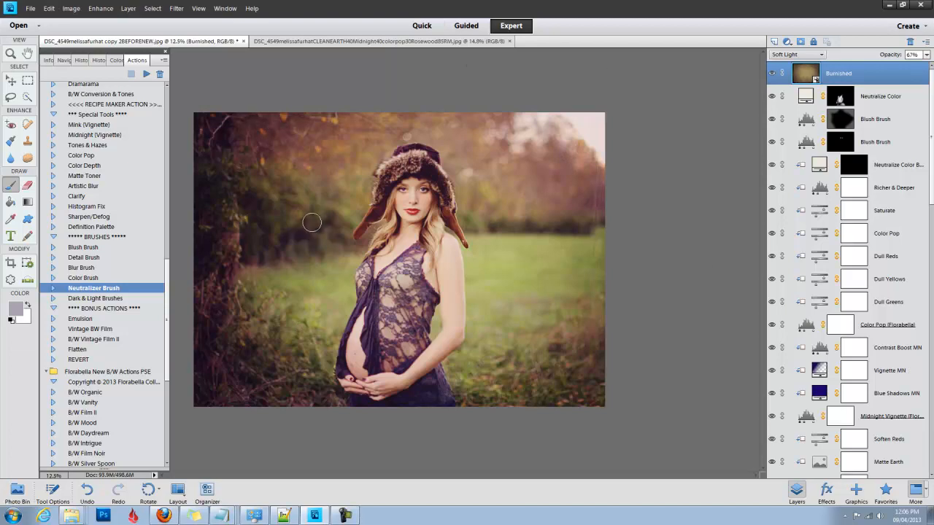
click(83, 60)
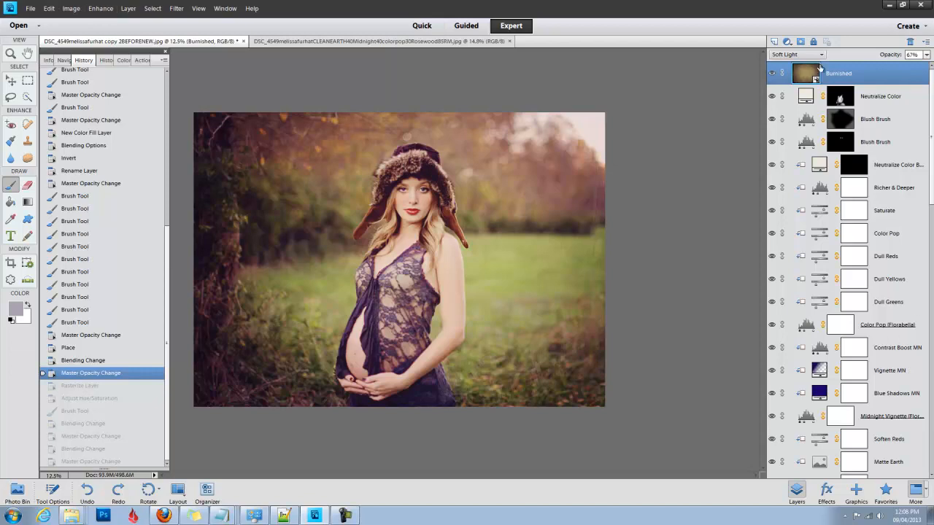
mouse_move(805, 73)
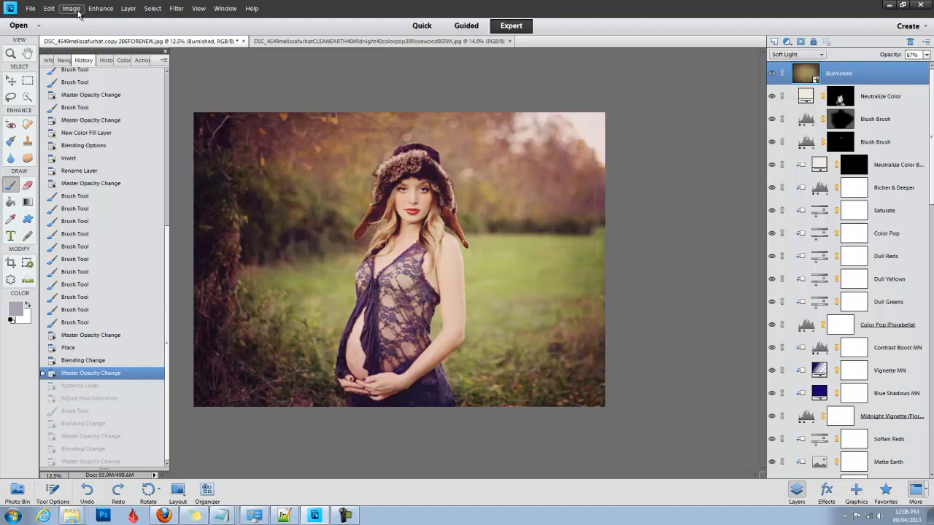
- Run Enhance > Adjust Color > Adjust Hue/Saturation on the Burnished layer
click(101, 8)
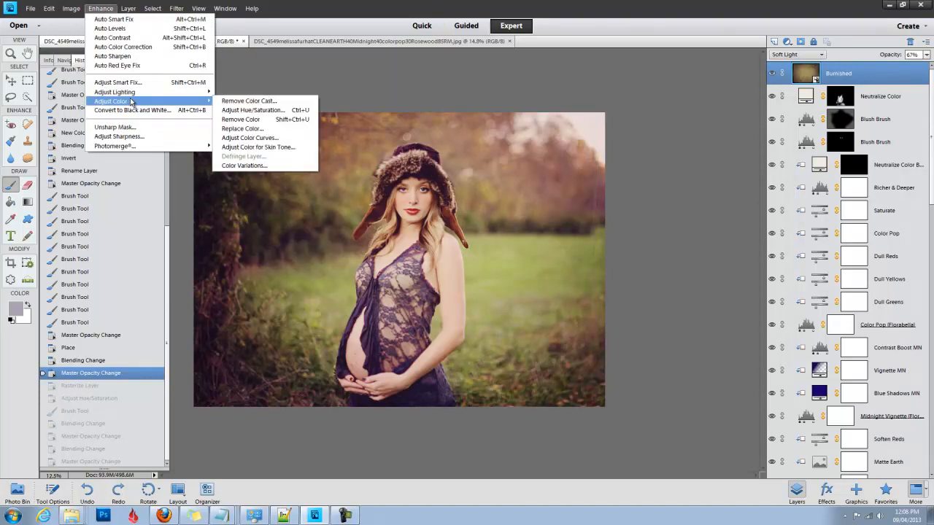
mouse_move(249, 138)
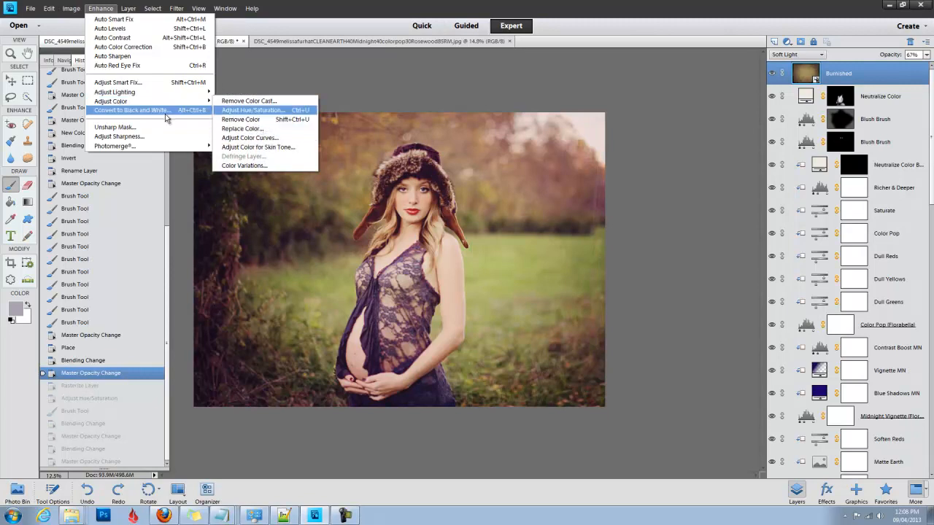
mouse_move(156, 113)
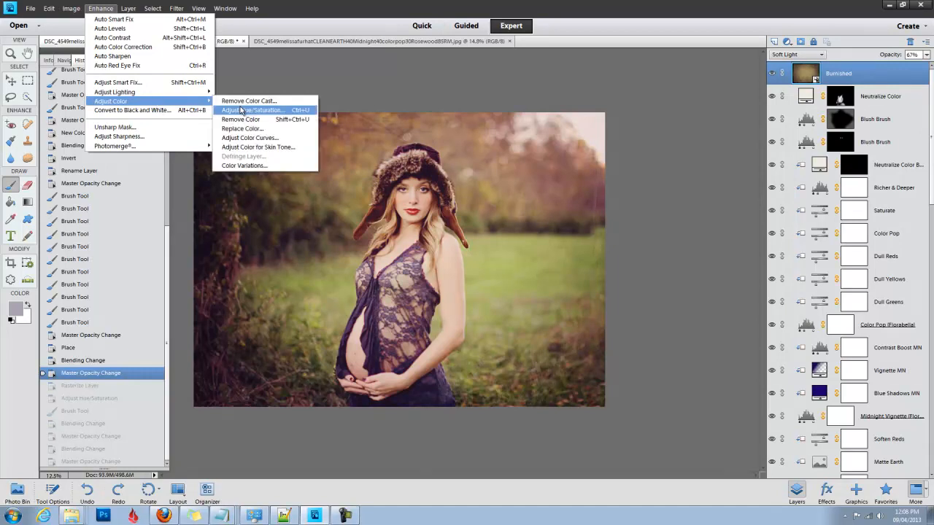
click(252, 110)
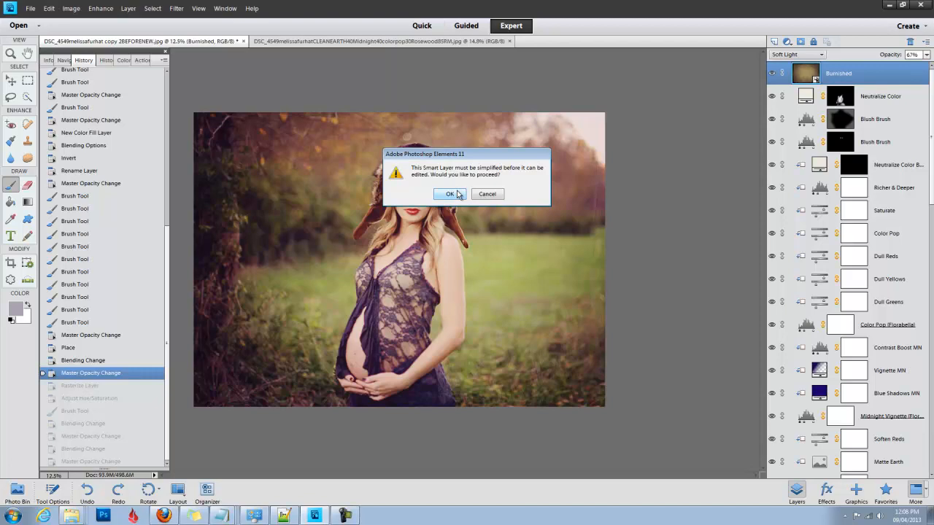
- Simplify the Burnished layer and set its Saturation to -100
click(450, 193)
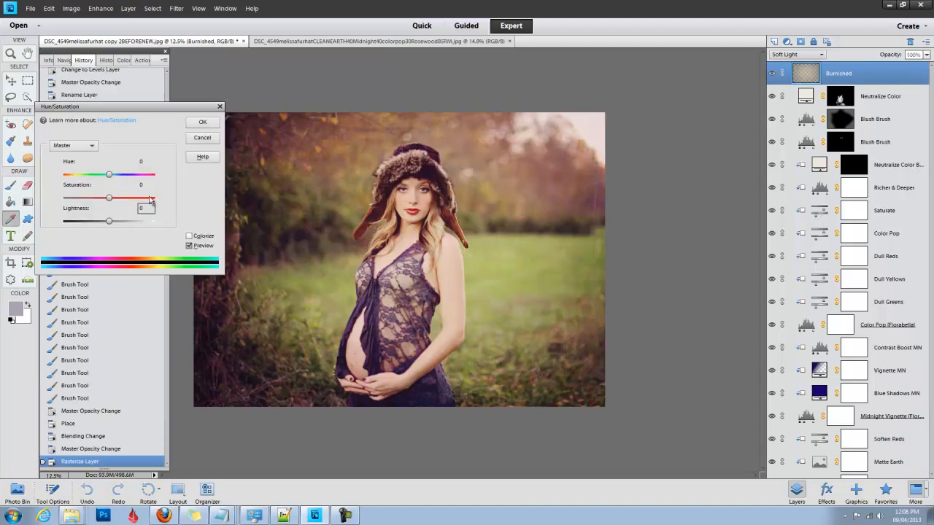
drag(110, 198, 79, 198)
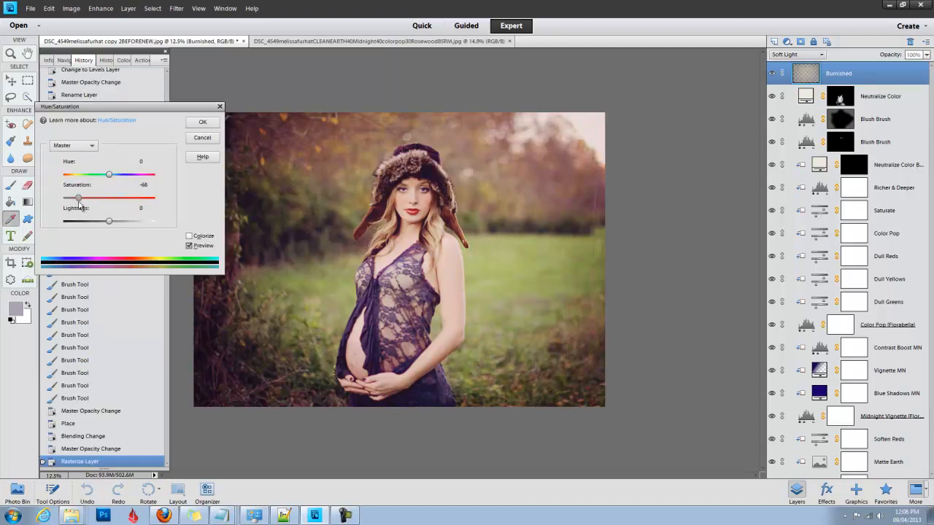
drag(77, 198, 64, 198)
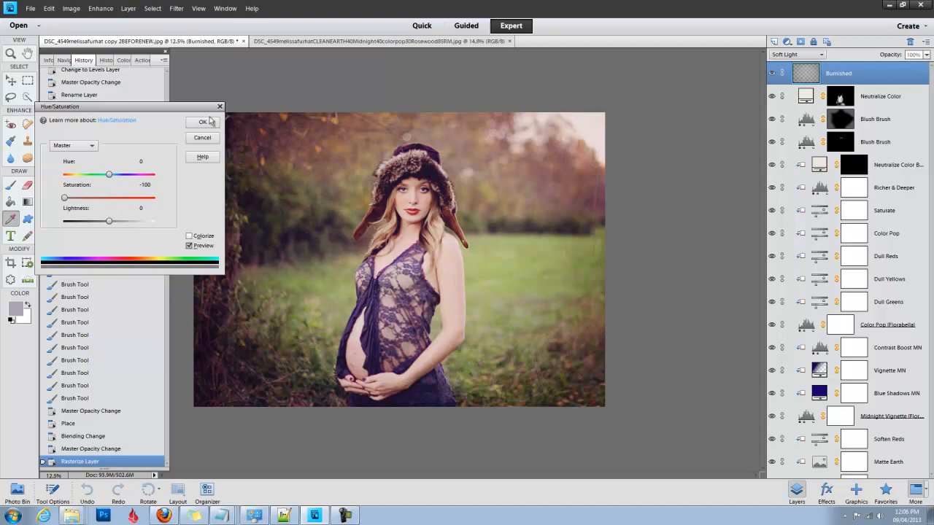
click(203, 122)
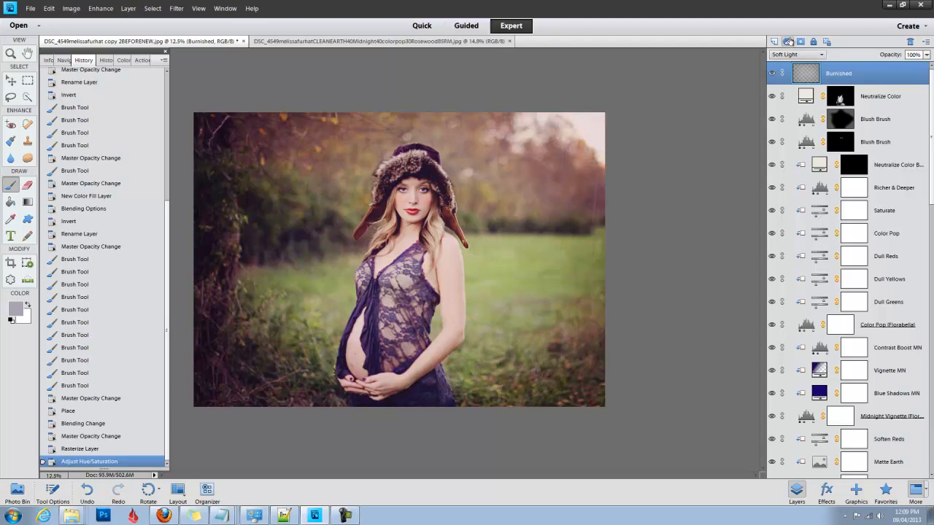
mouse_move(799, 41)
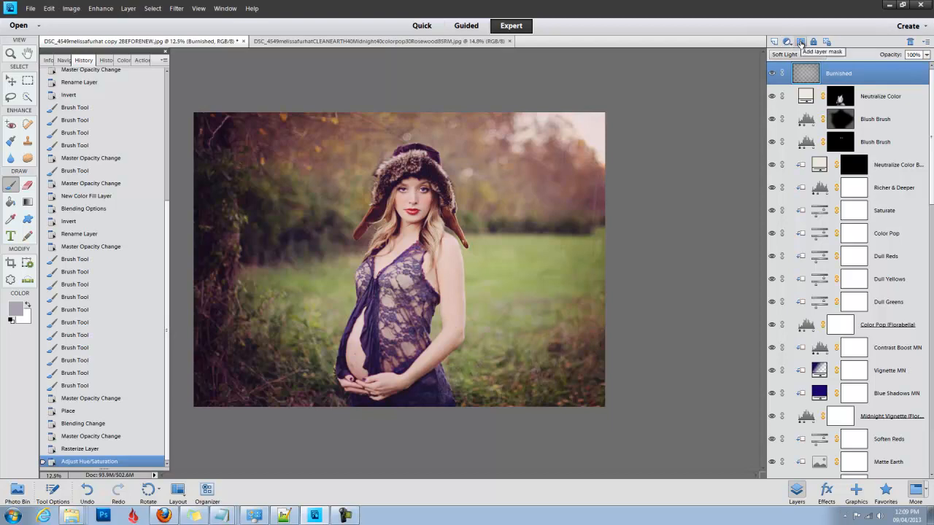
- Add a layer mask to Burnished and lower the brush opacity to 34%
click(800, 42)
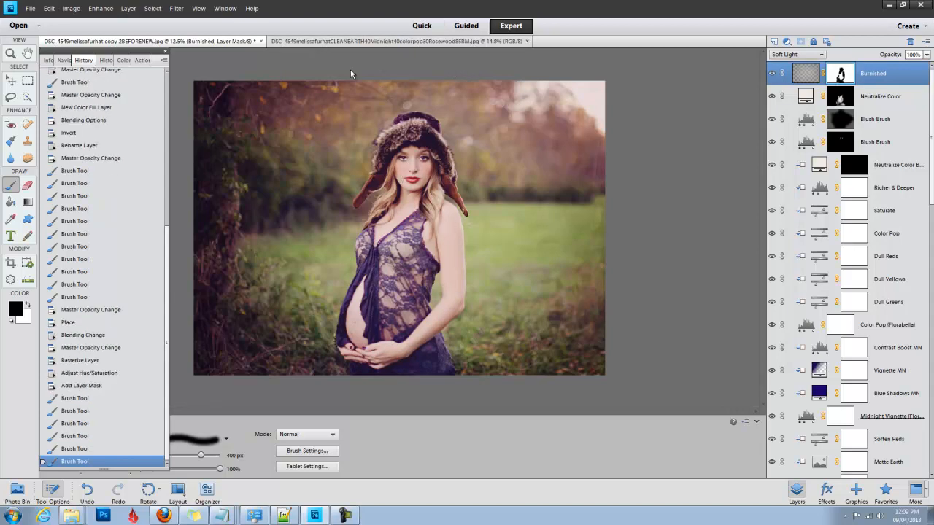
mouse_move(412, 134)
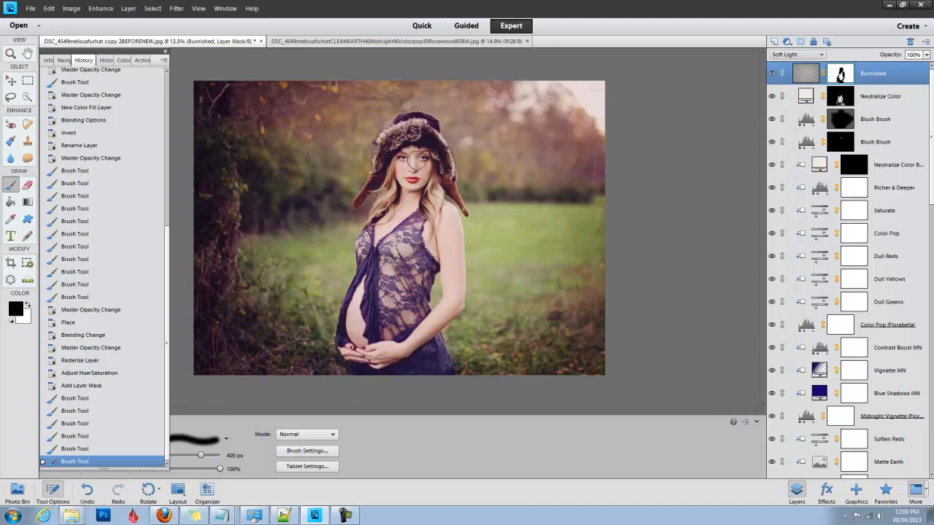
mouse_move(408, 207)
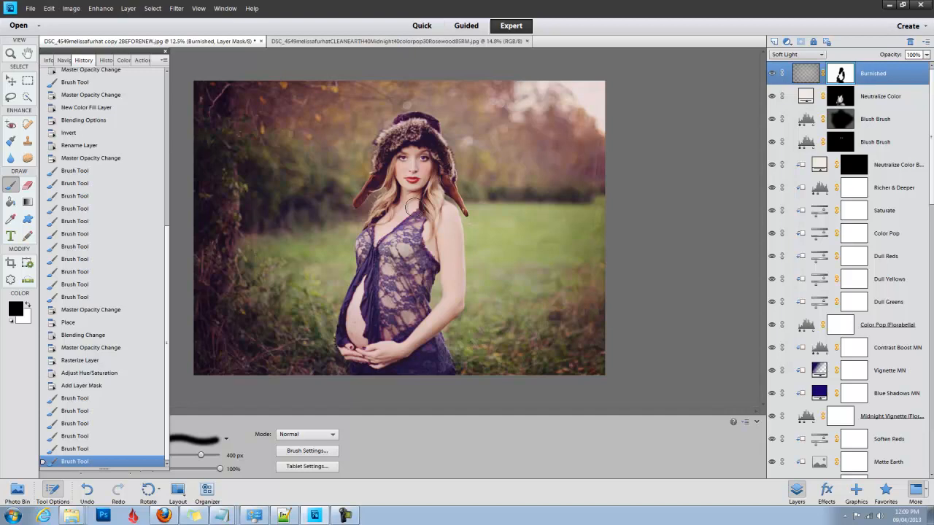
mouse_move(806, 72)
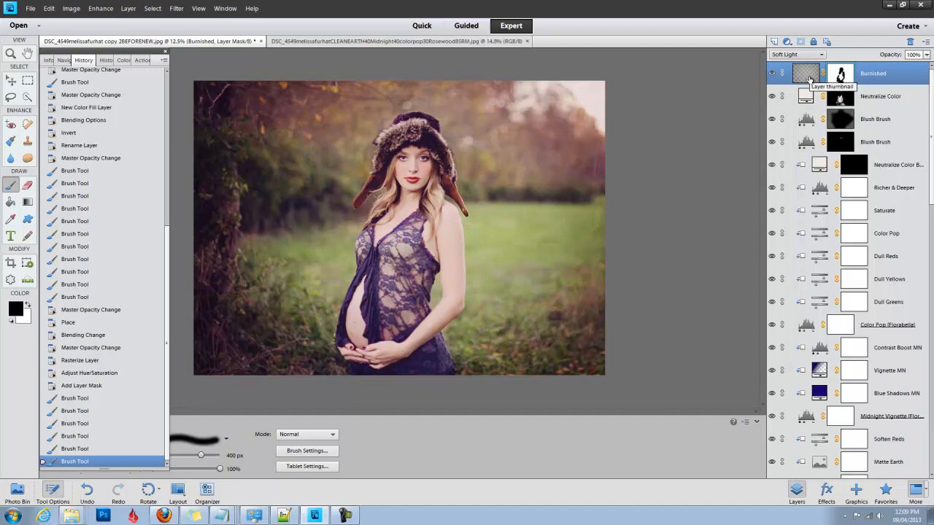
drag(219, 468, 184, 468)
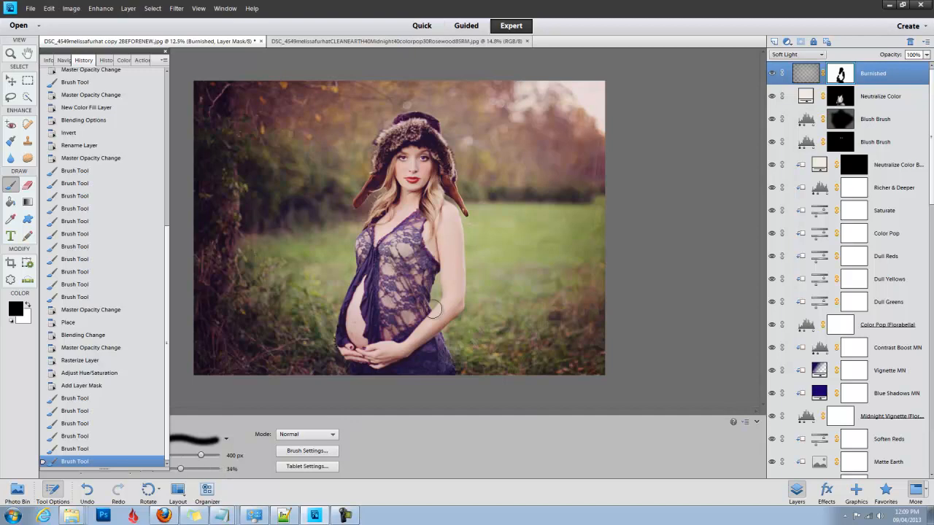
- Enlarge the mask brush to 1300 px
drag(200, 454, 211, 454)
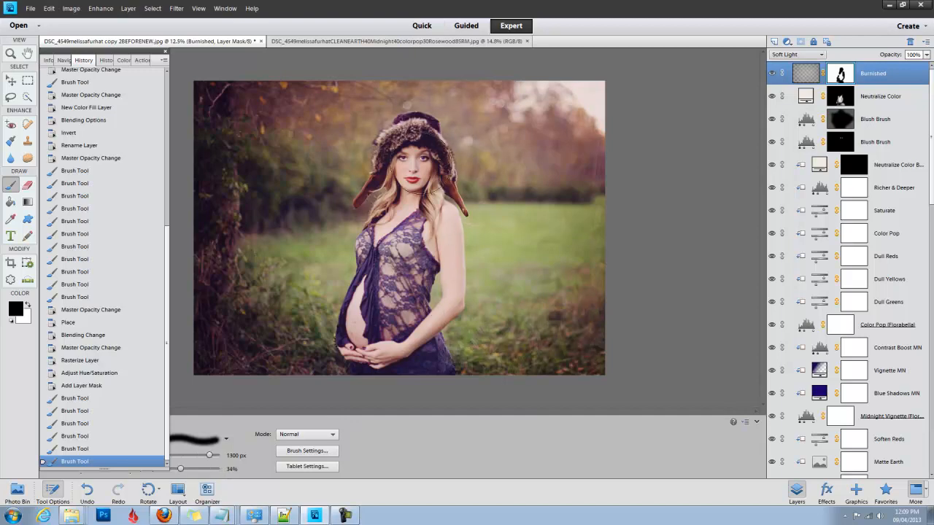
mouse_move(394, 383)
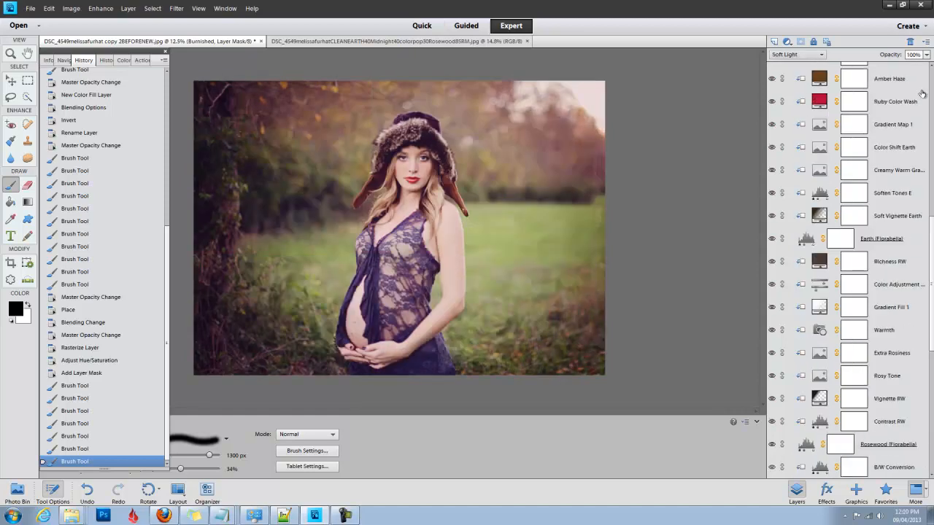
scroll(up, 3)
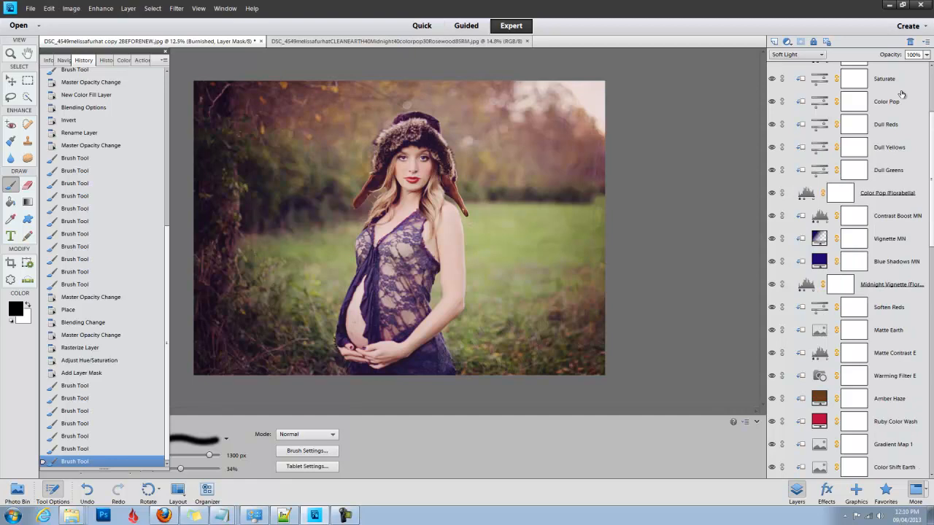
scroll(up, 3)
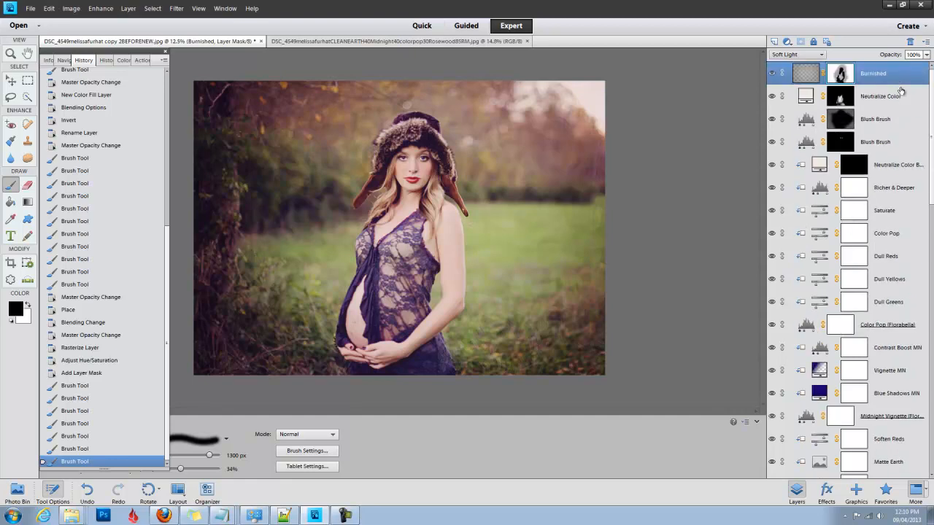